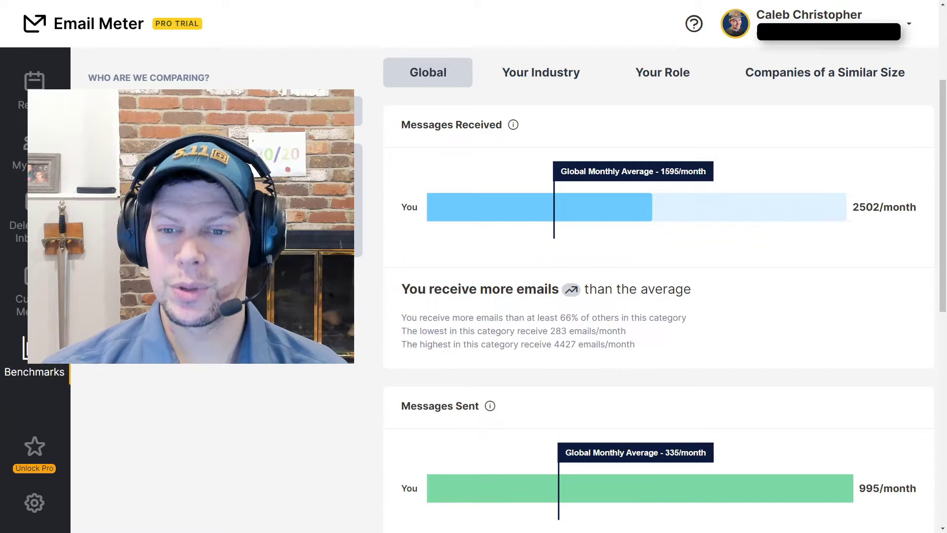
Step: Scroll past Messages Received to the Messages Sent (995 vs 335) and Average Response Time charts
scroll("down", 3)
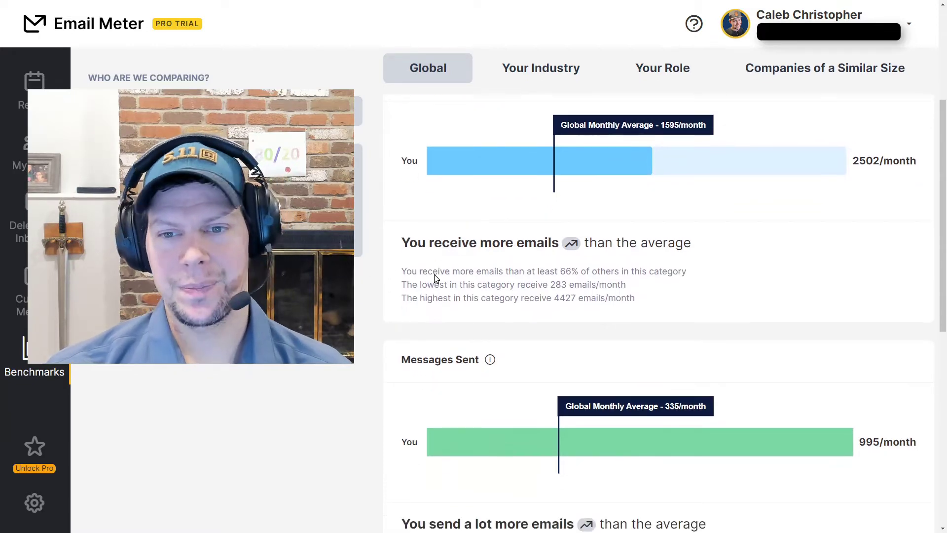
scroll("down", 3)
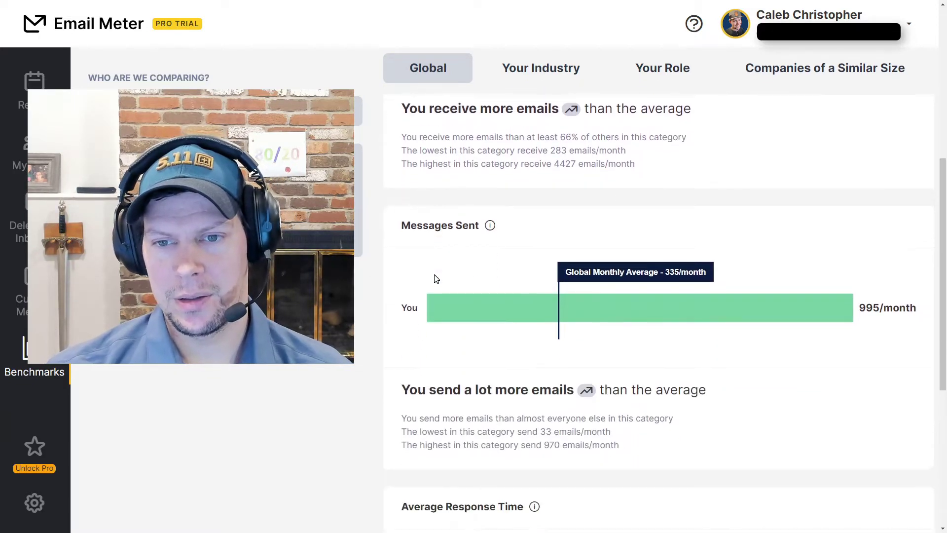
scroll("down", 3)
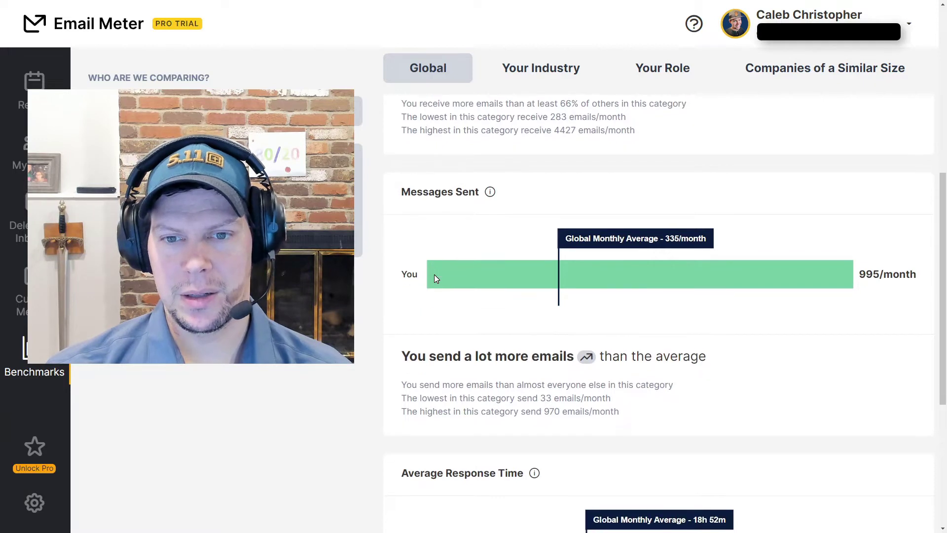
scroll("down", 3)
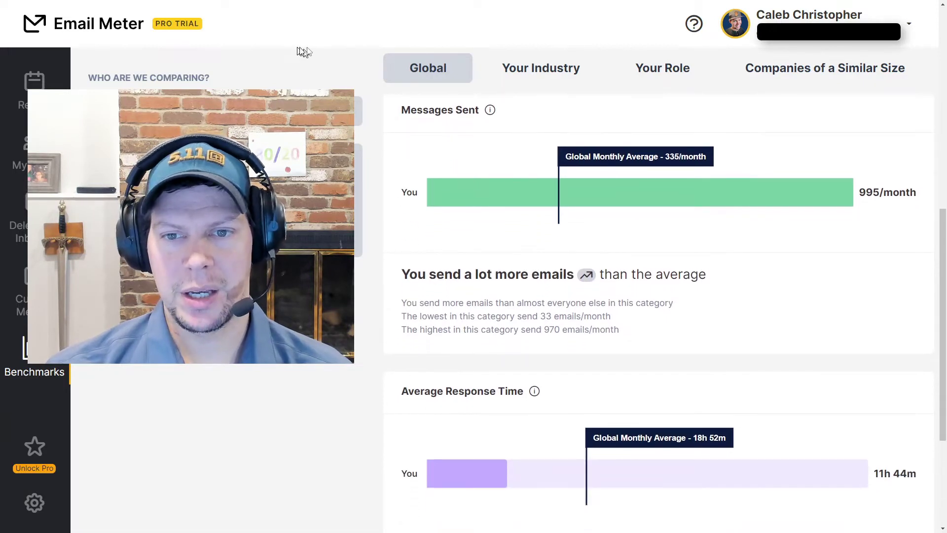
mouse_move(465, 70)
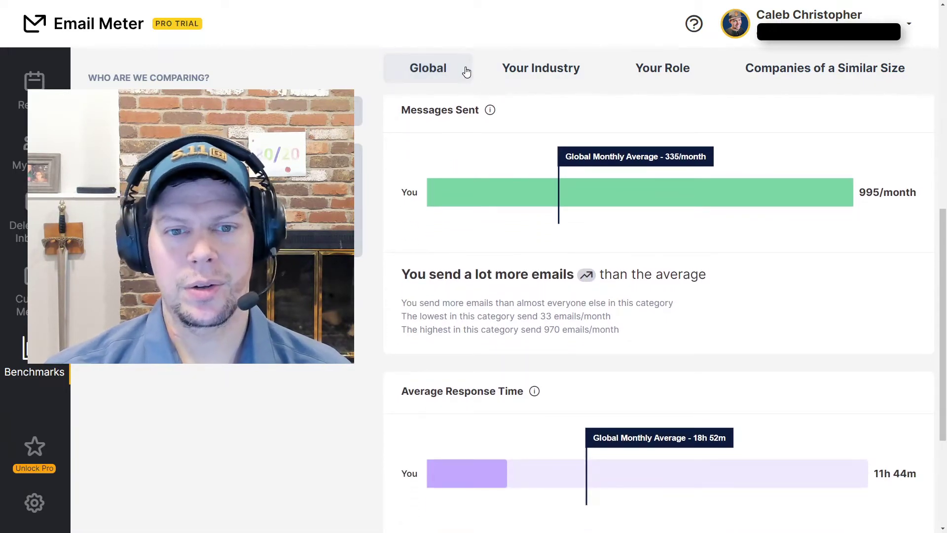
mouse_move(621, 170)
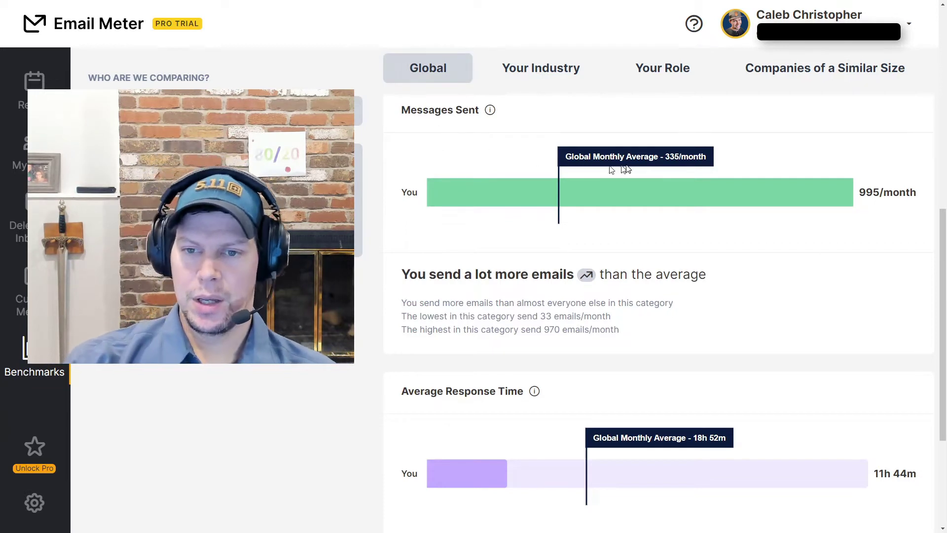
mouse_move(612, 191)
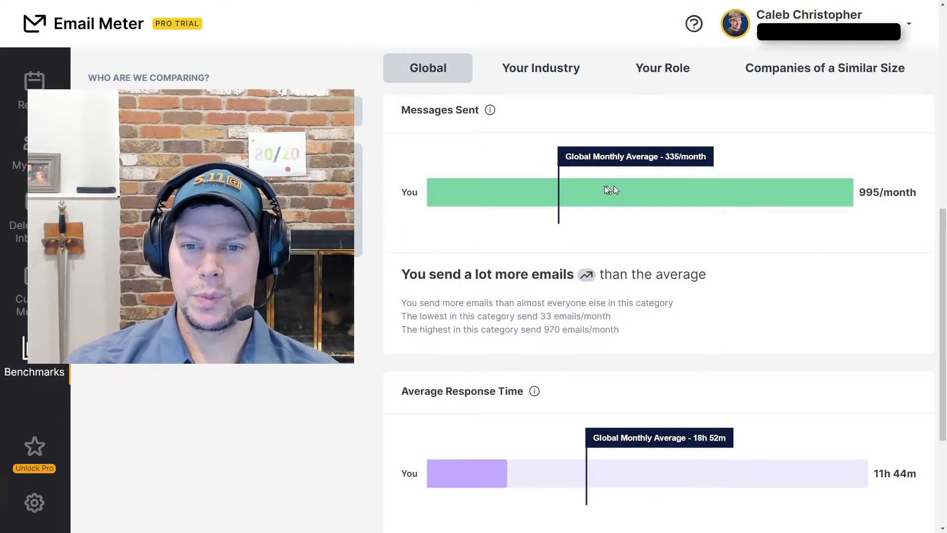
mouse_move(825, 212)
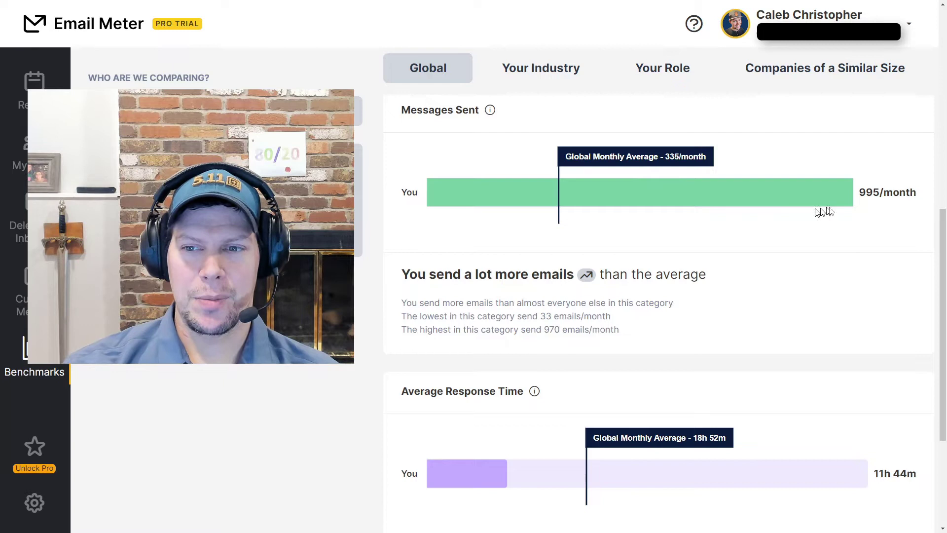
mouse_move(857, 221)
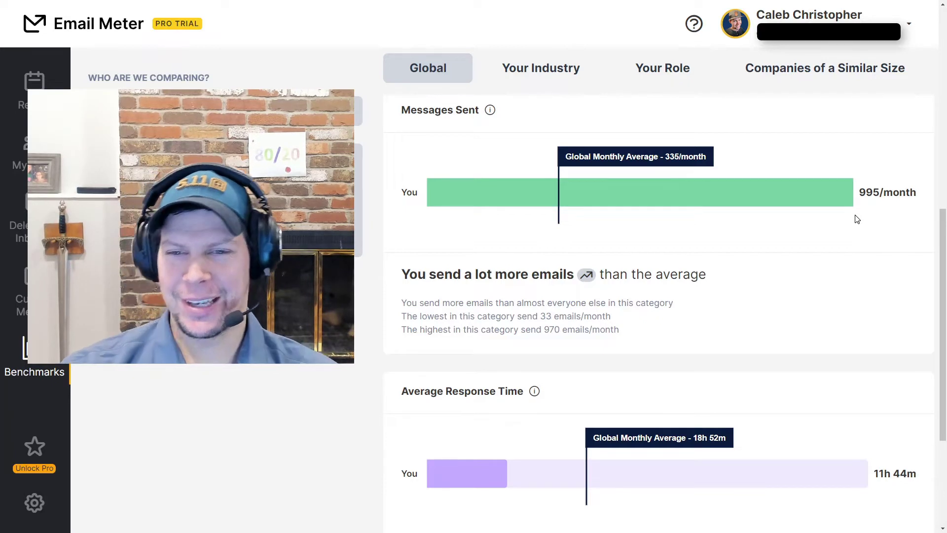
scroll("down", 3)
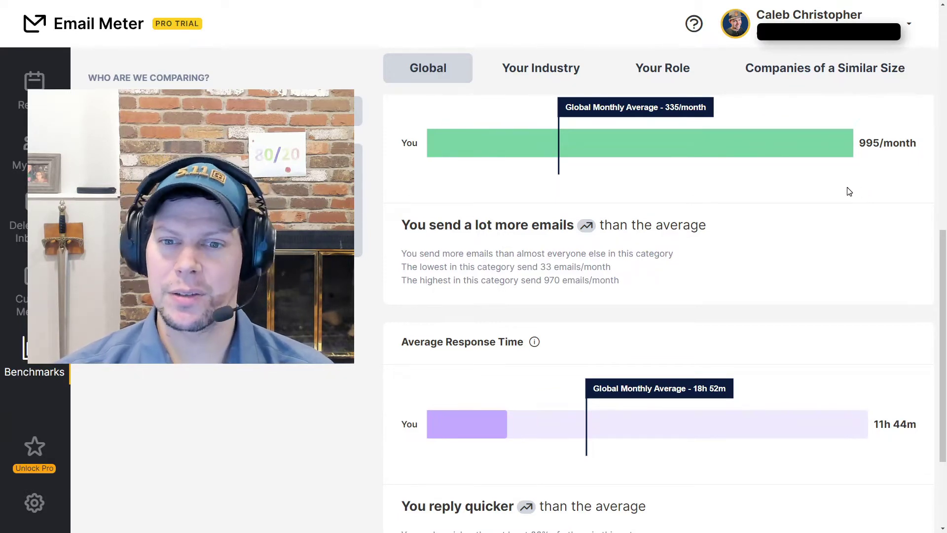
Step: Scroll to the 'You reply quicker' summary (11h 44m vs 18h 52m), then back to Messages Received
scroll("down", 3)
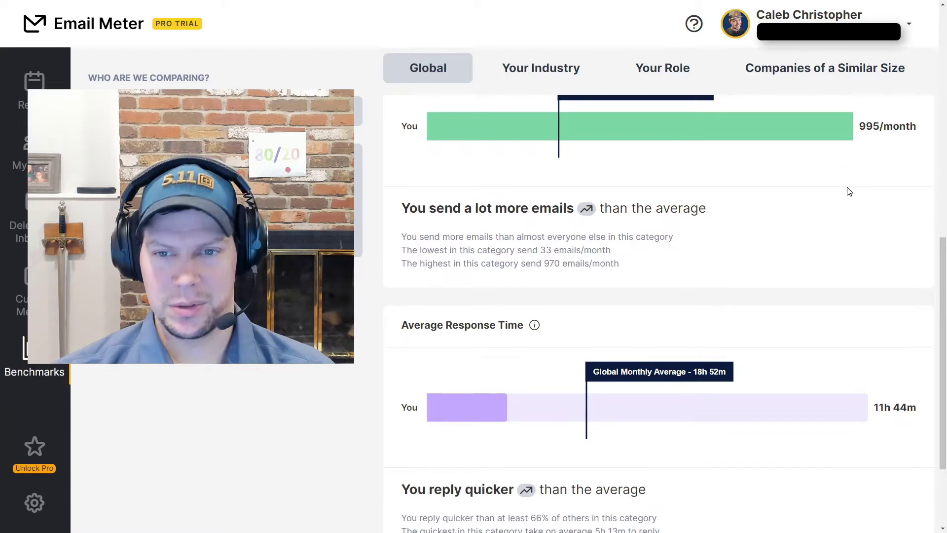
scroll("up", 3)
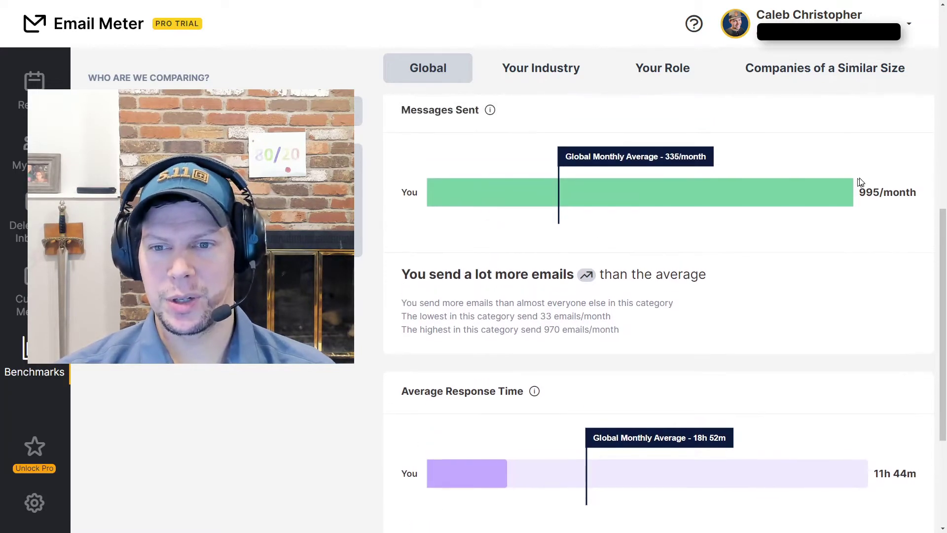
mouse_move(868, 218)
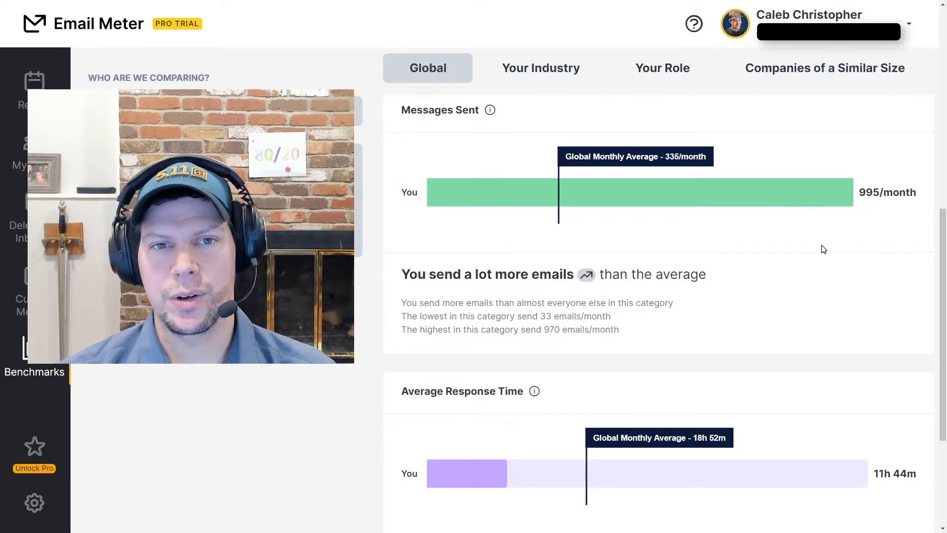
scroll("down", 3)
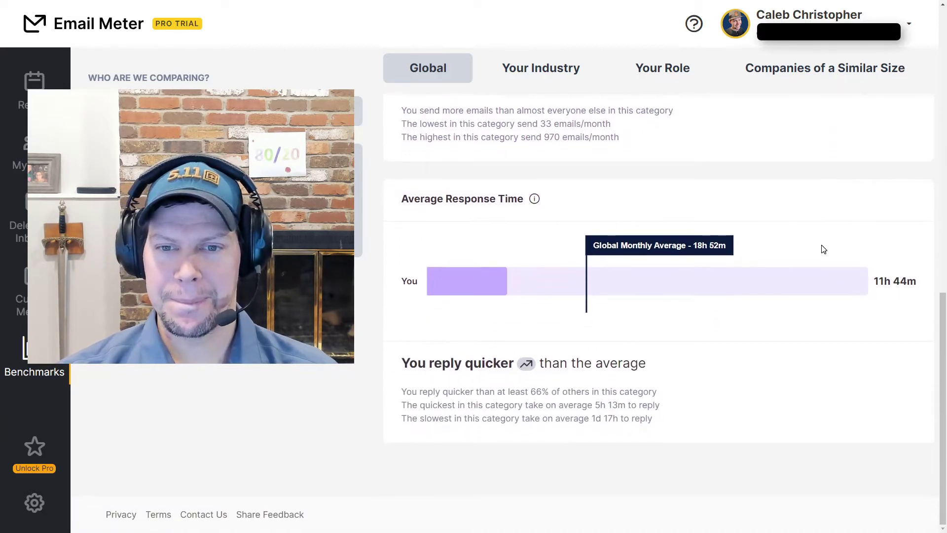
mouse_move(805, 339)
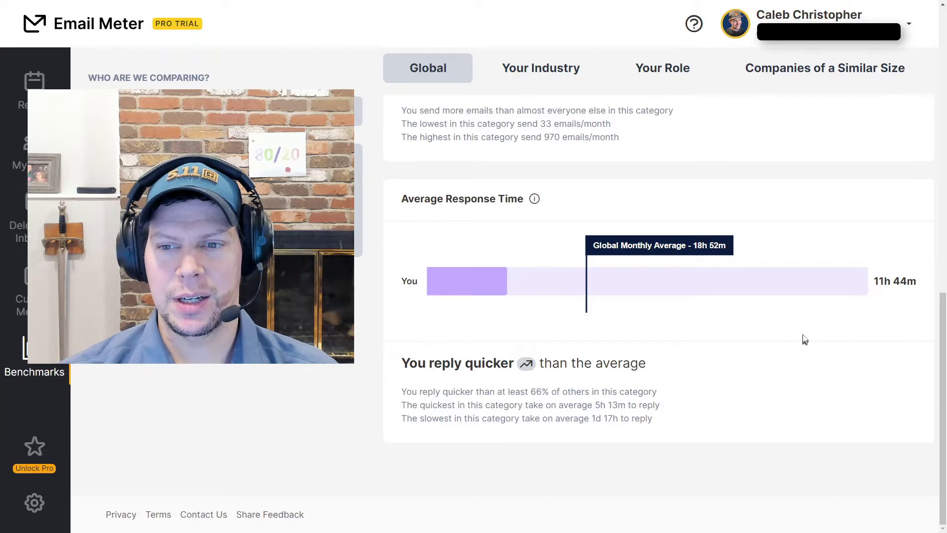
scroll("up", 3)
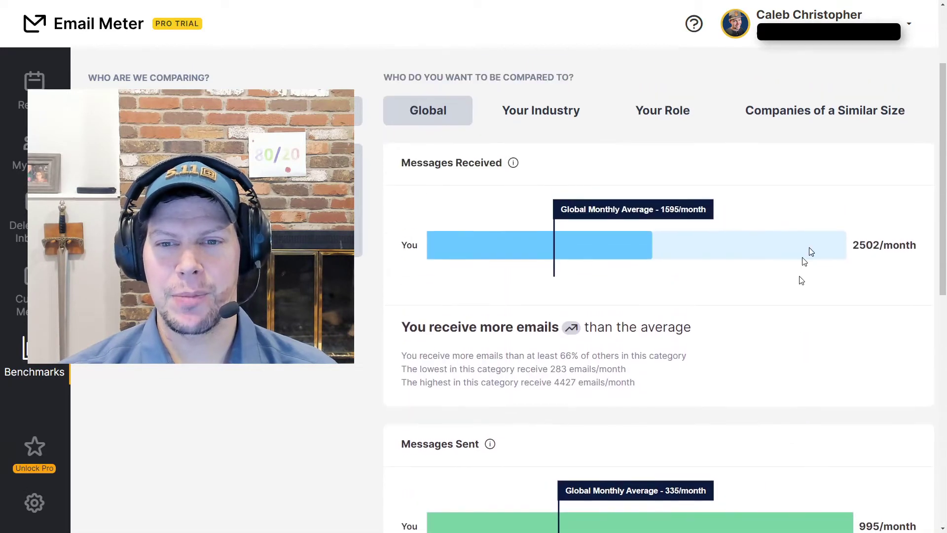
scroll("down", 3)
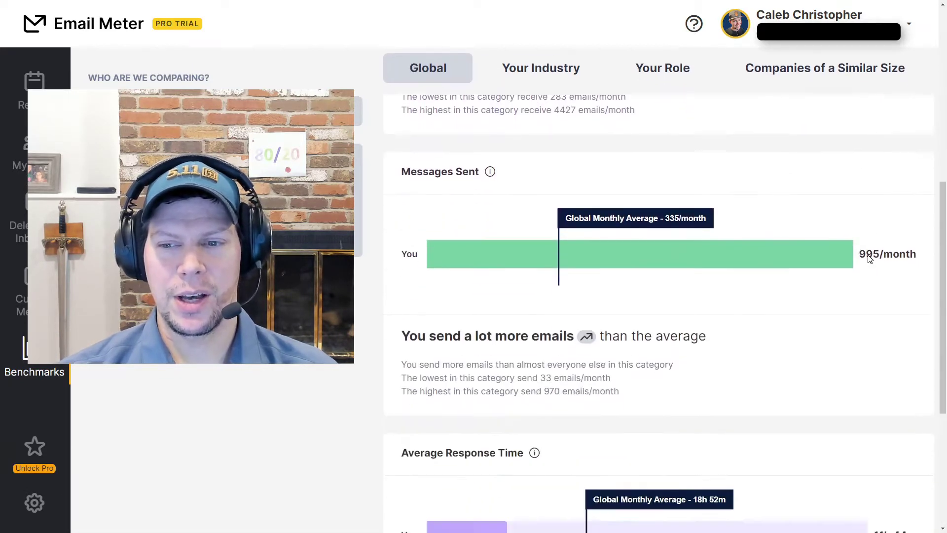
scroll("down", 3)
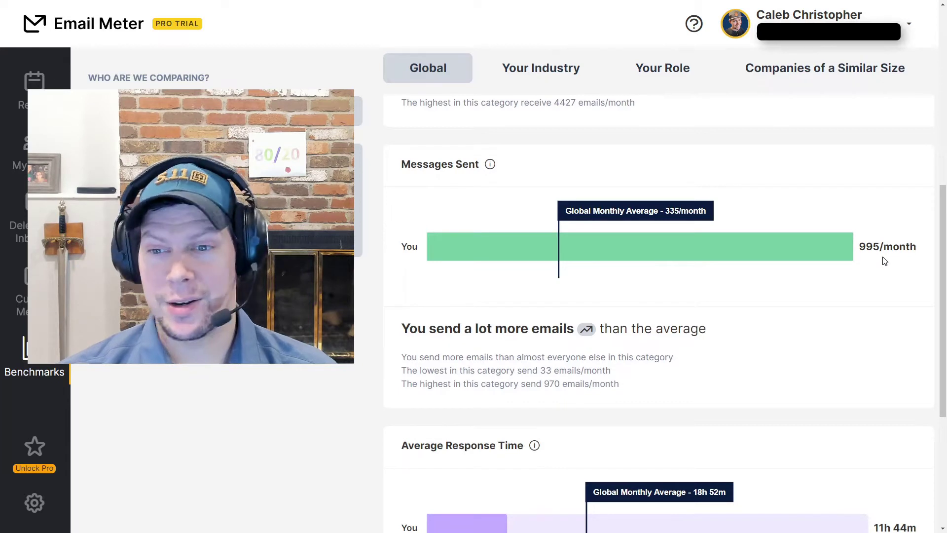
scroll("down", 3)
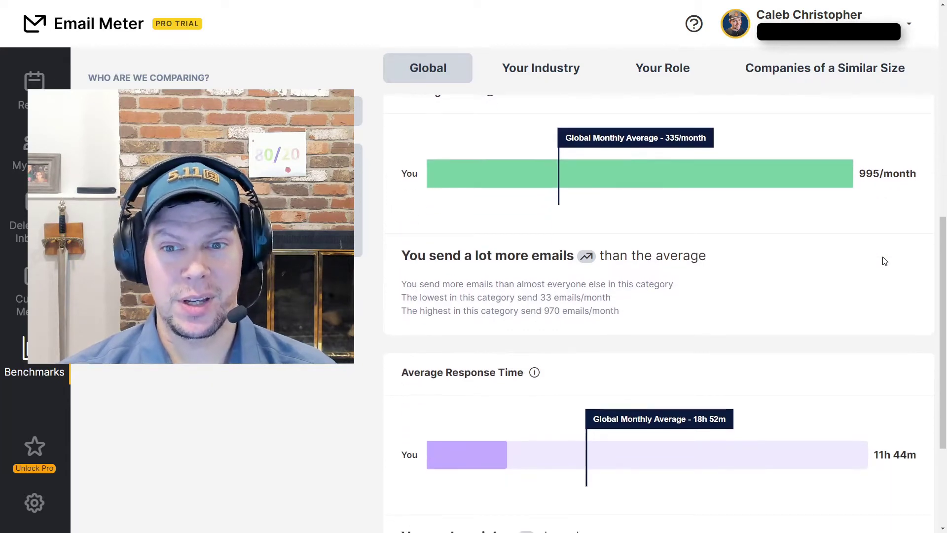
scroll("down", 3)
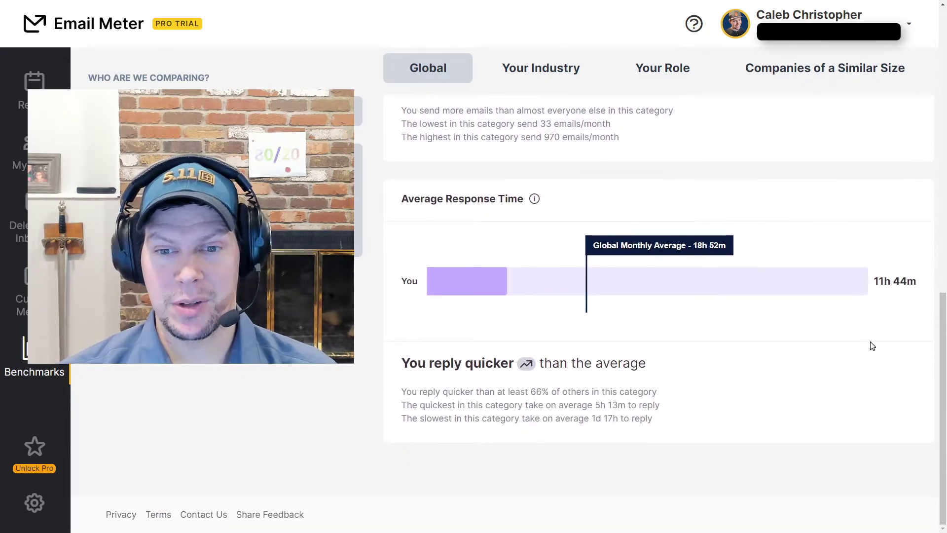
mouse_move(509, 296)
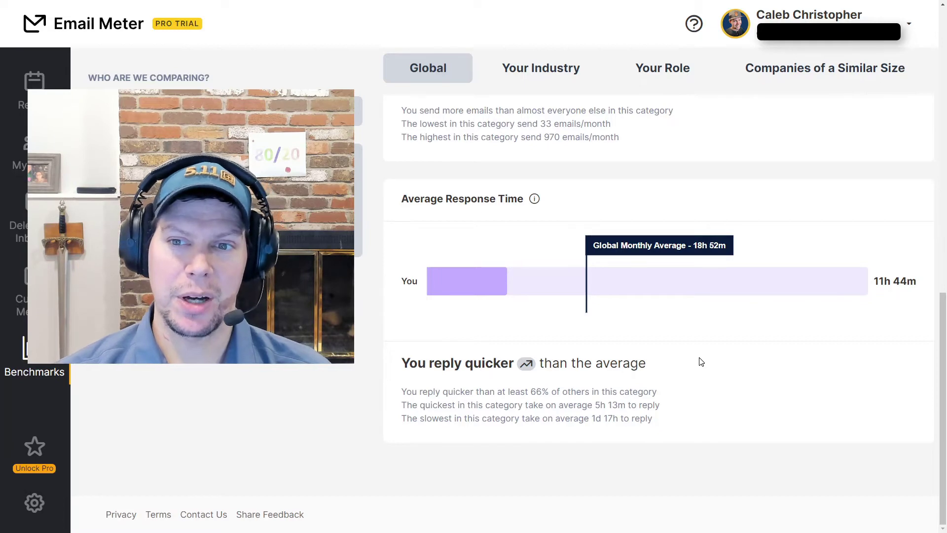
mouse_move(729, 237)
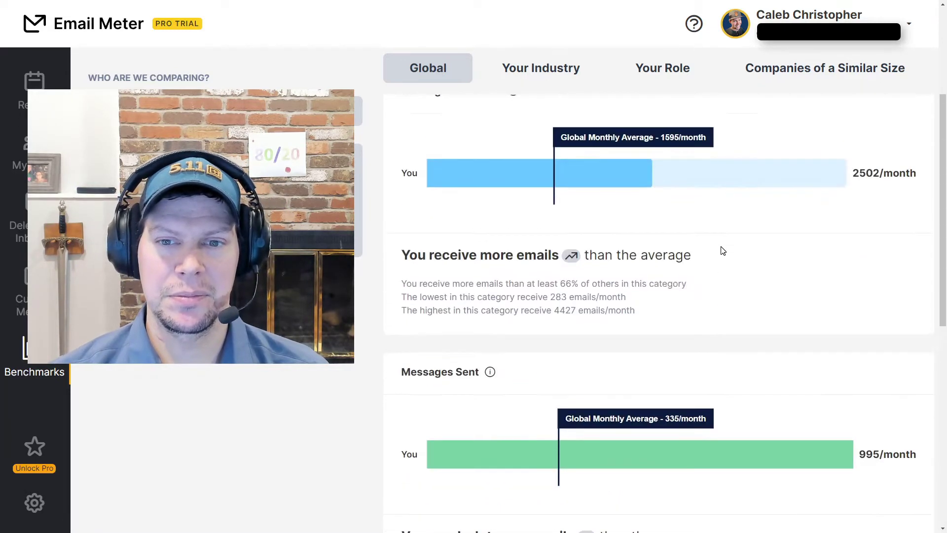
Step: Scroll up to the free-trial notice and July 2022 figures (2,502 received vs 1,595)
scroll("up", 3)
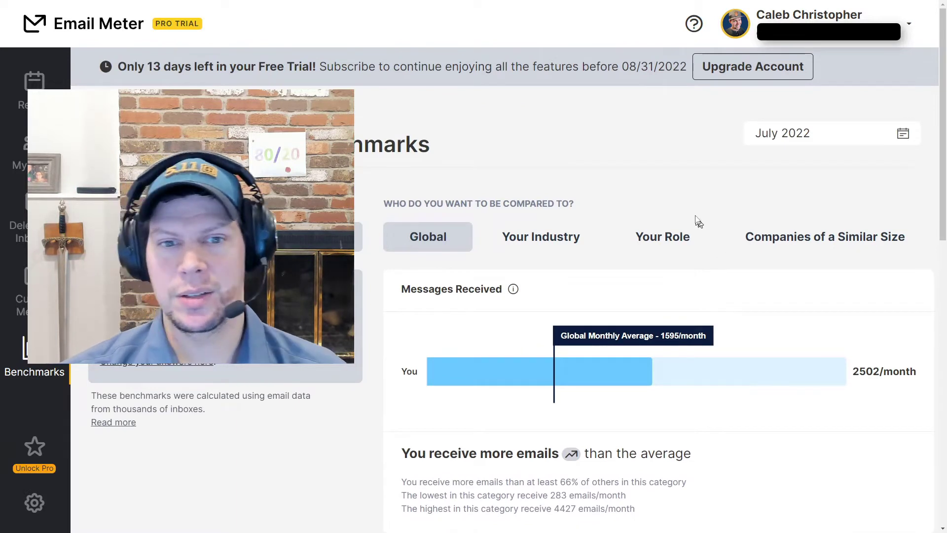
mouse_move(566, 121)
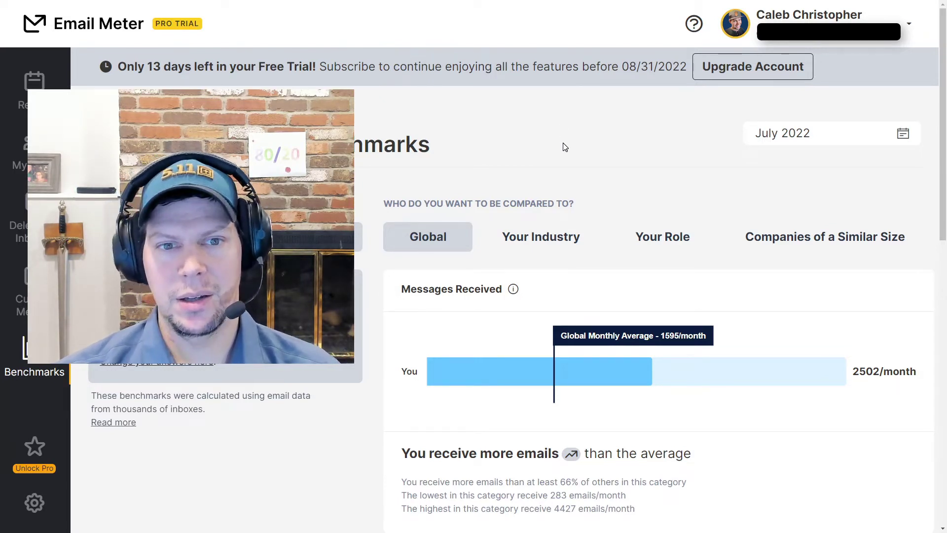
mouse_move(458, 145)
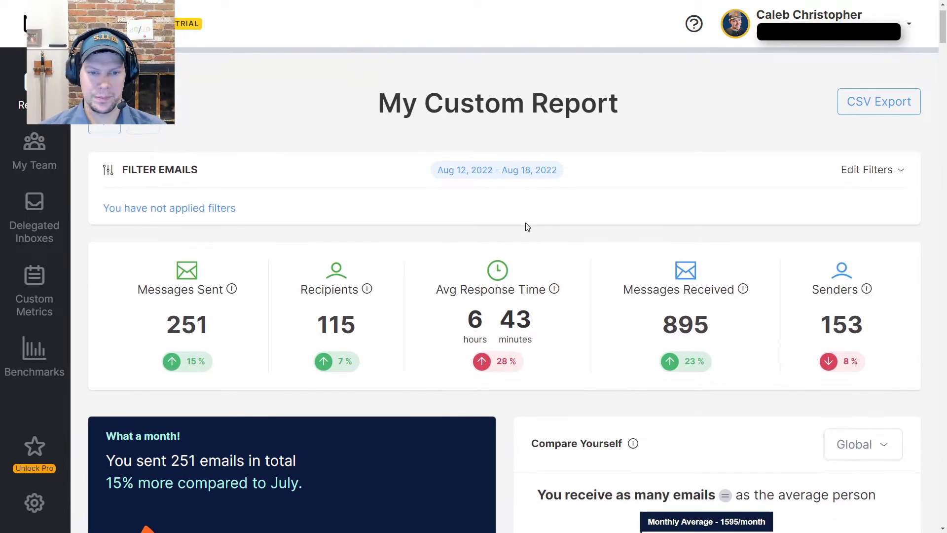
Step: Set the report's Date Range filter to 'Last 30 days' and close Edit Filters
scroll("down", 3)
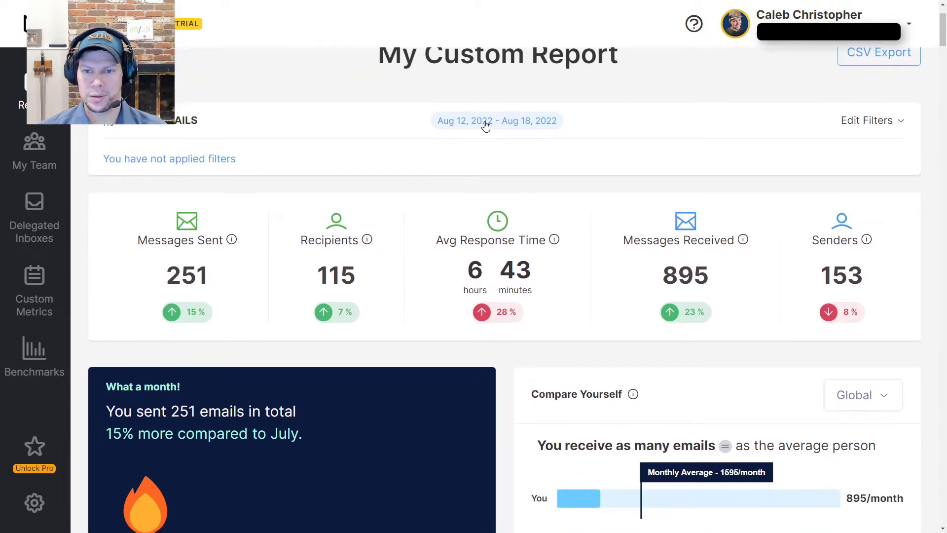
mouse_move(193, 338)
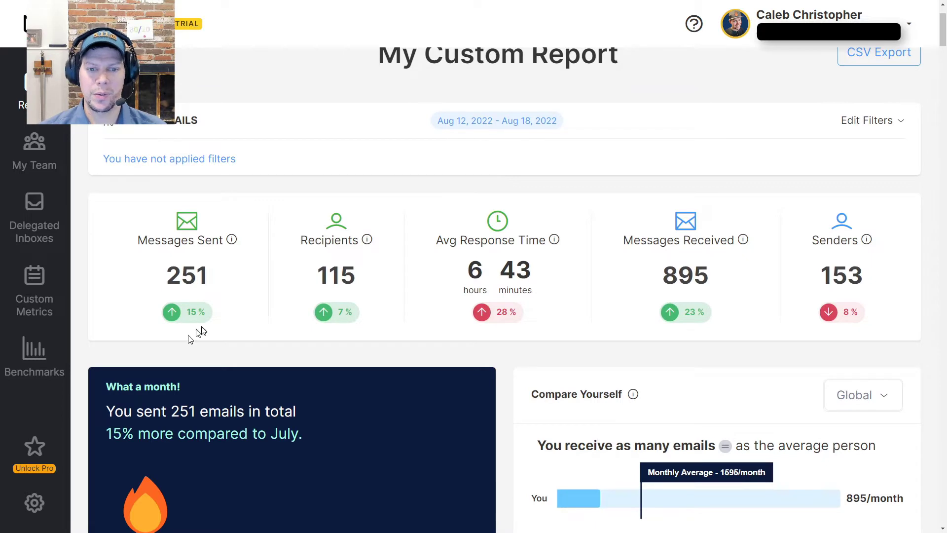
mouse_move(487, 273)
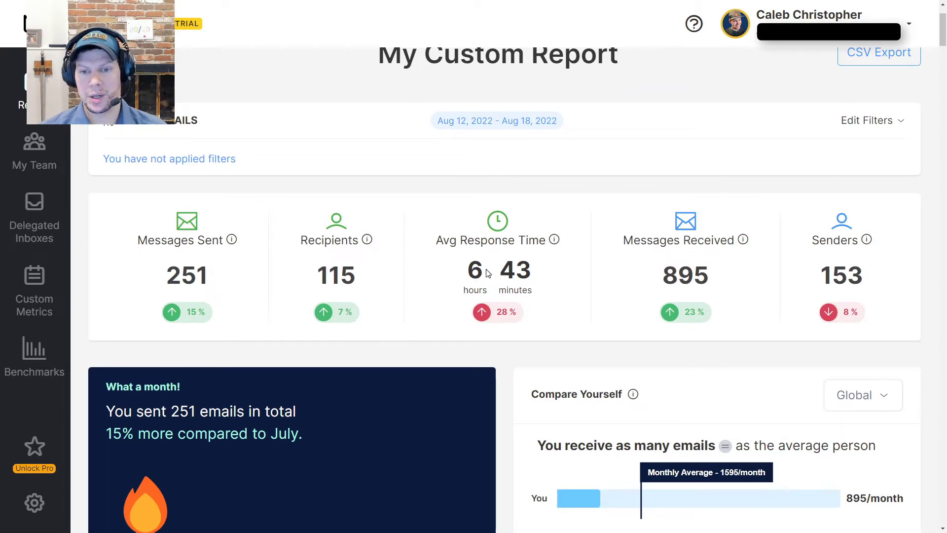
mouse_move(506, 291)
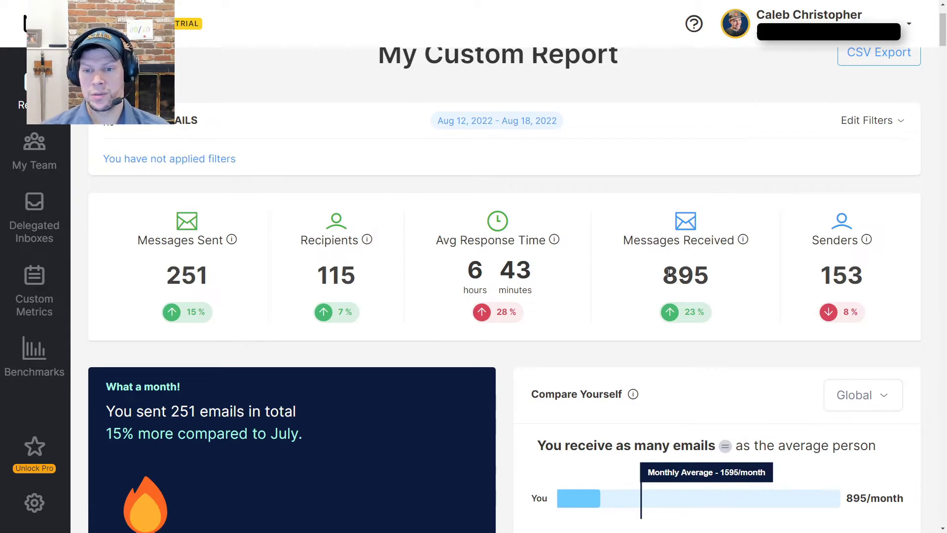
left_click(868, 121)
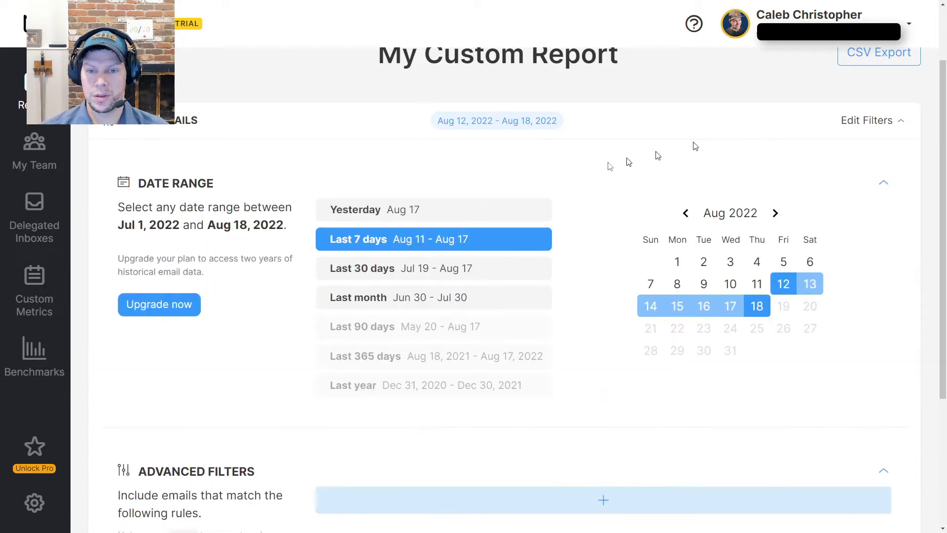
left_click(433, 269)
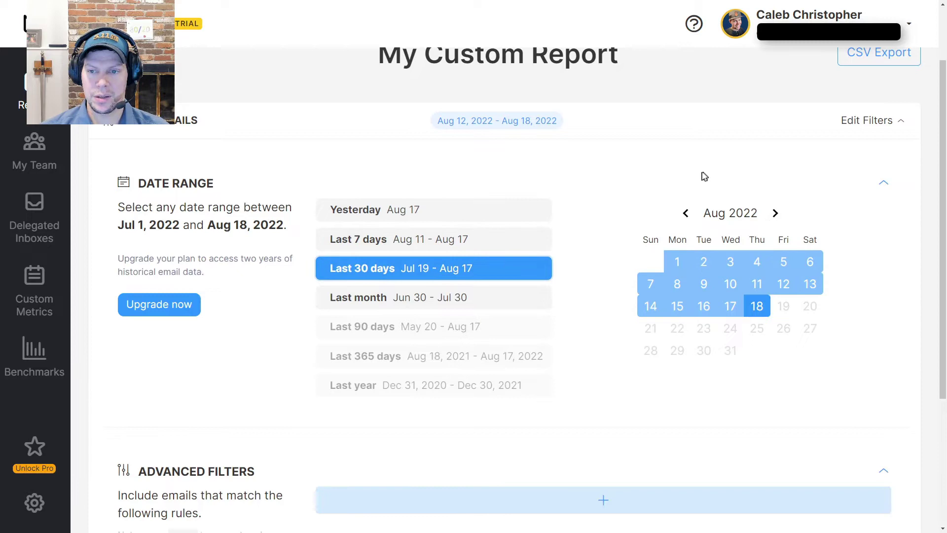
mouse_move(506, 220)
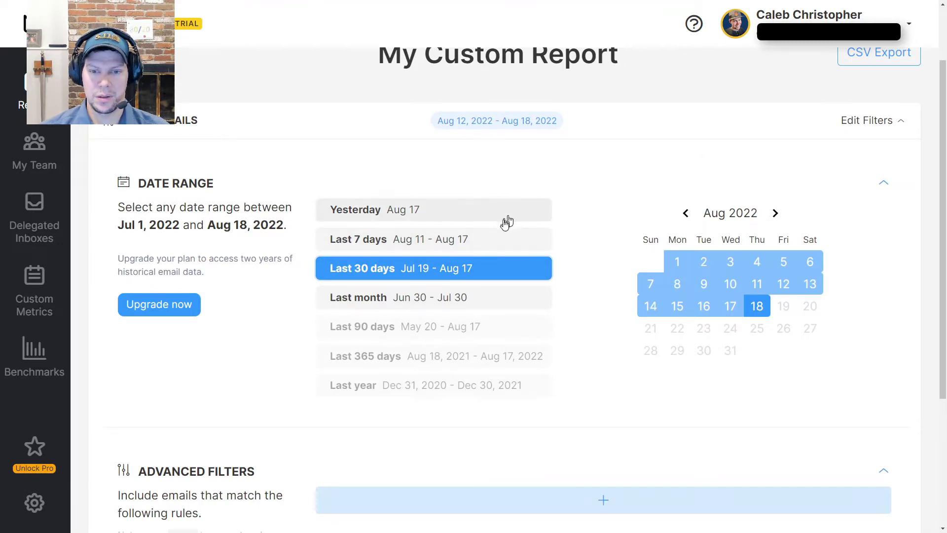
left_click(868, 120)
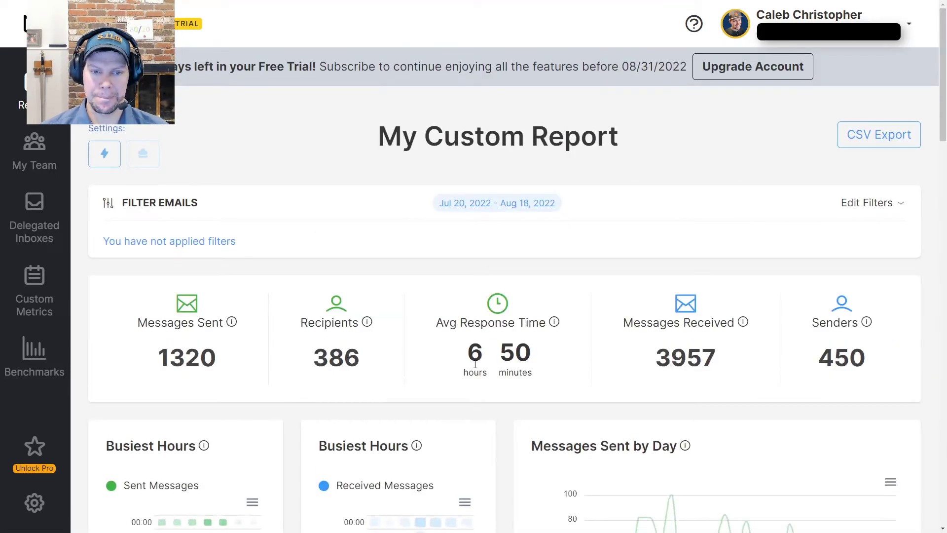
scroll("down", 3)
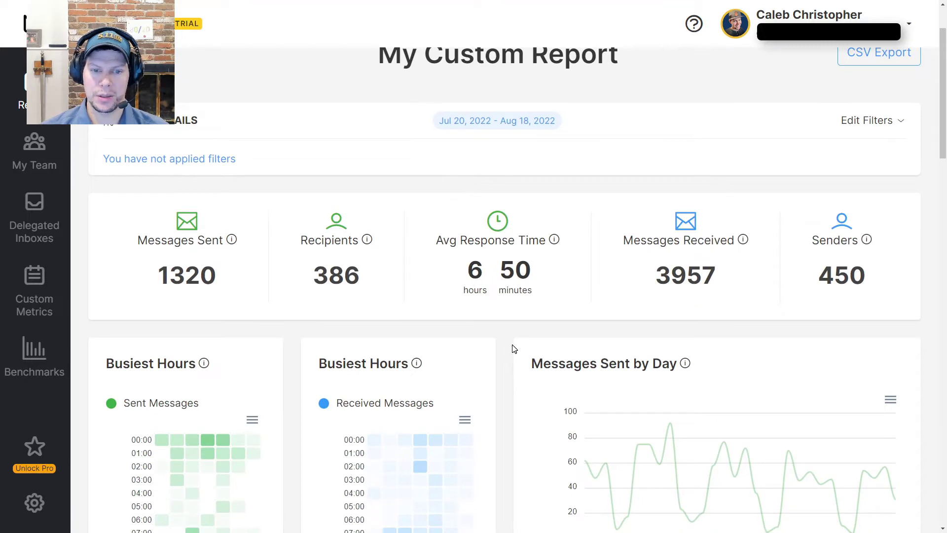
scroll("down", 3)
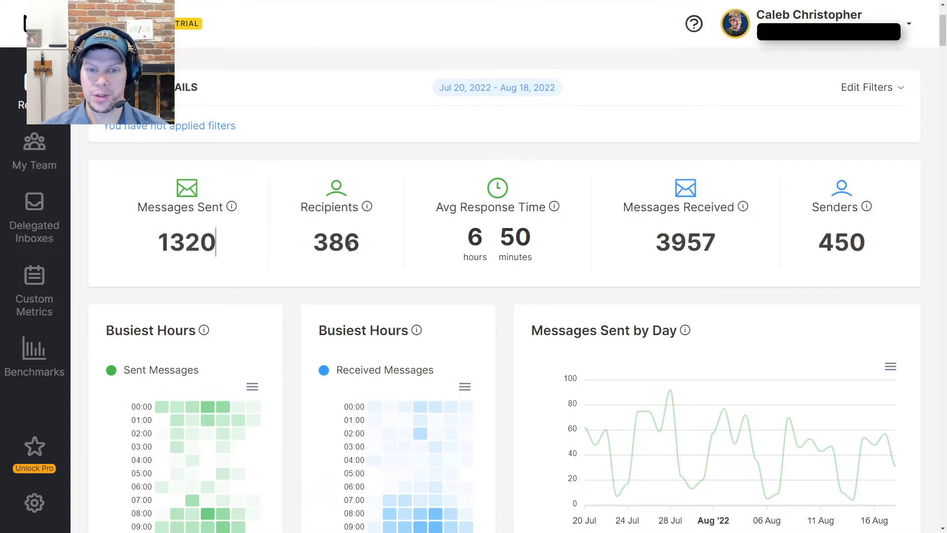
scroll("down", 3)
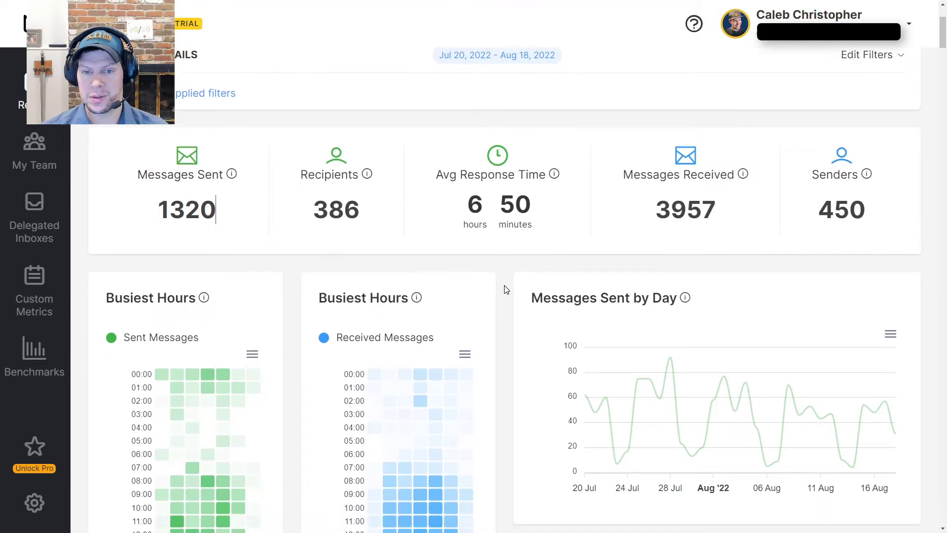
scroll("down", 3)
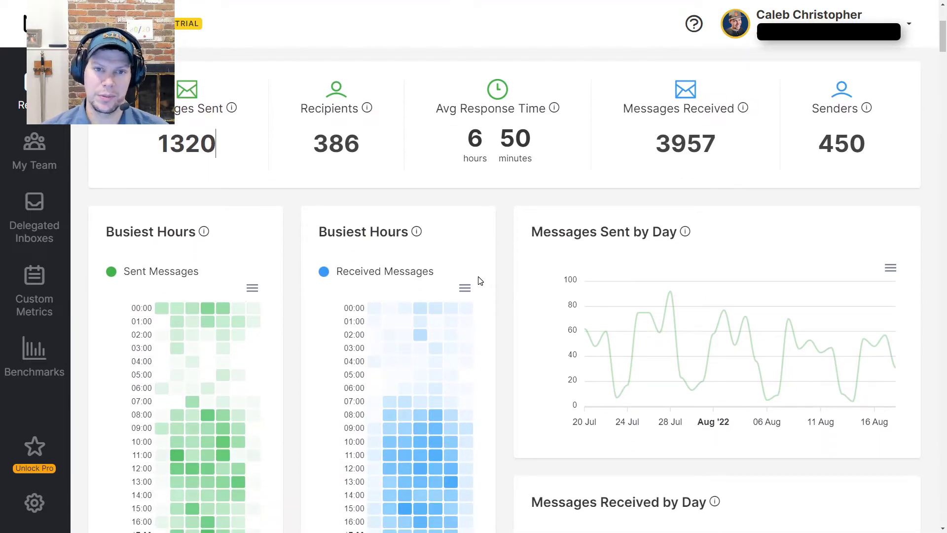
mouse_move(512, 218)
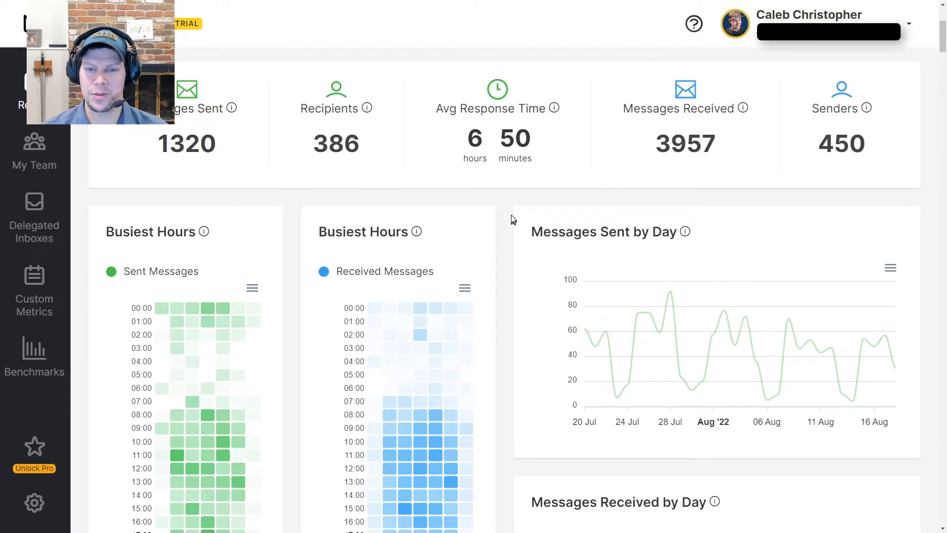
scroll("down", 3)
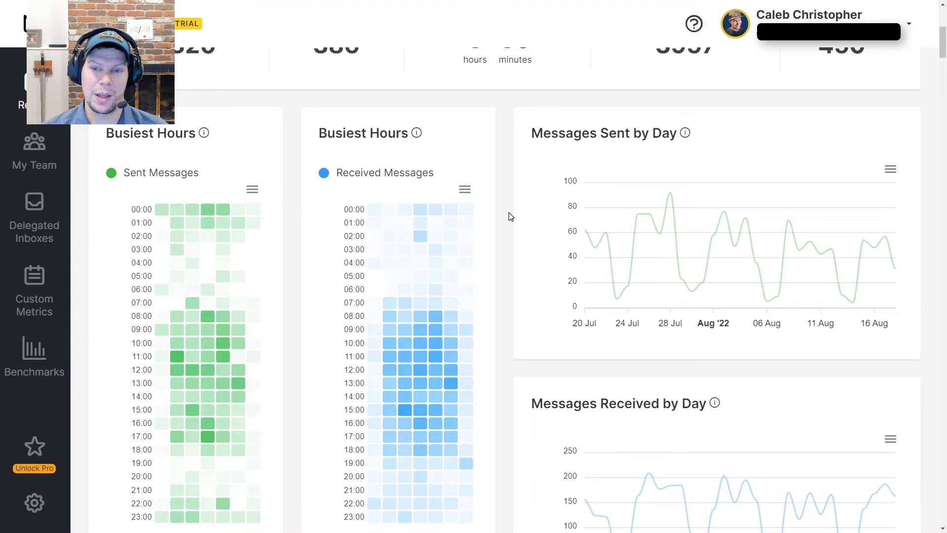
mouse_move(761, 248)
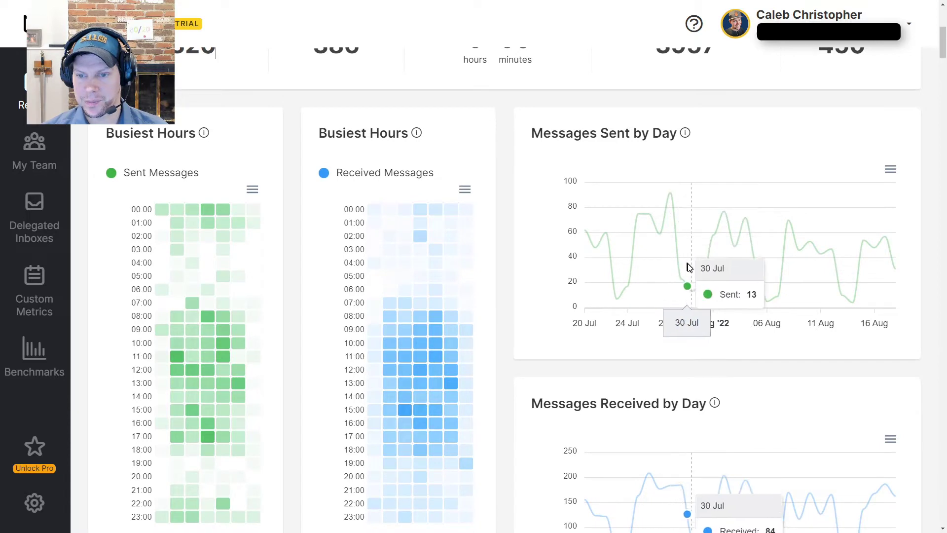
mouse_move(526, 308)
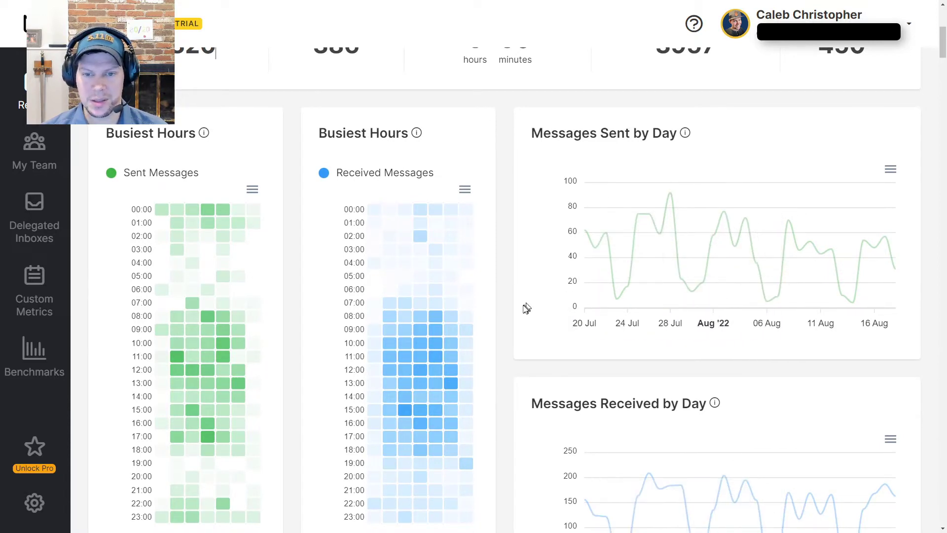
scroll("down", 3)
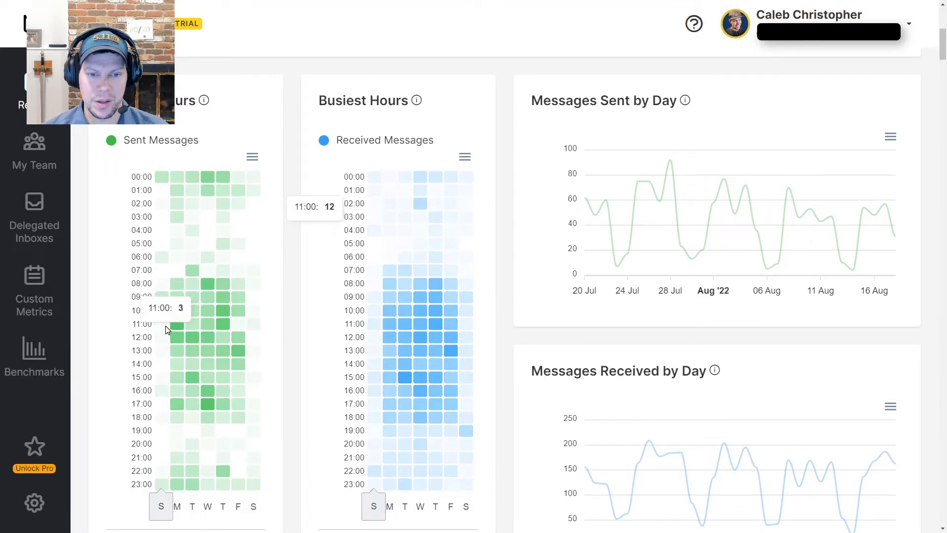
mouse_move(219, 327)
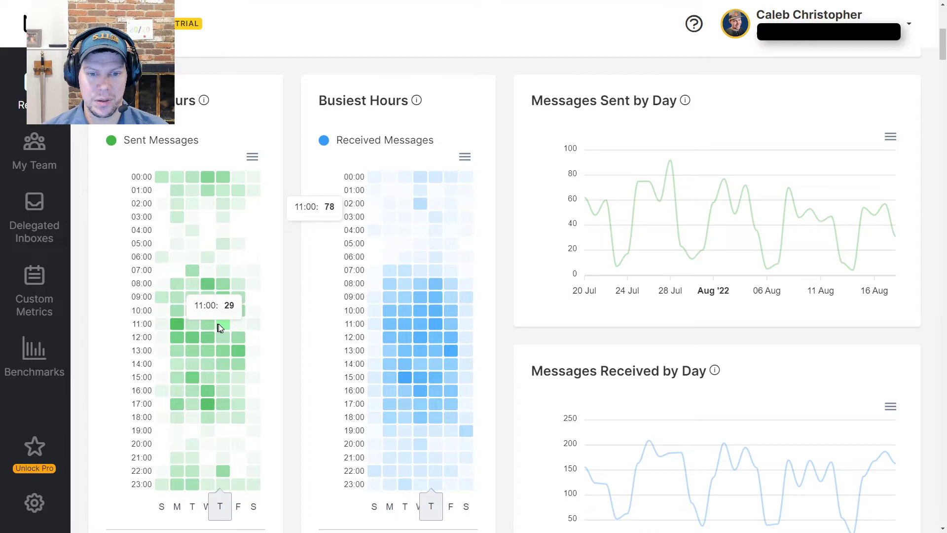
mouse_move(225, 332)
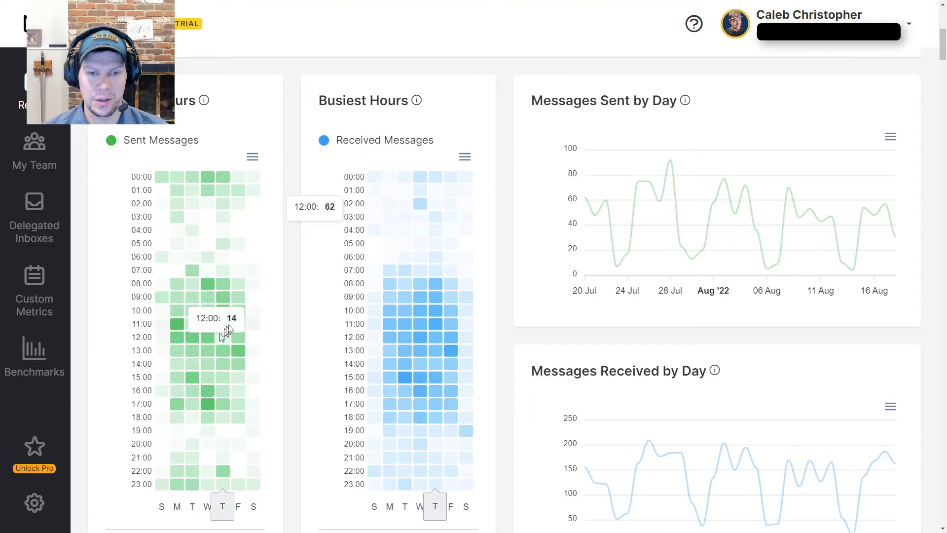
mouse_move(181, 518)
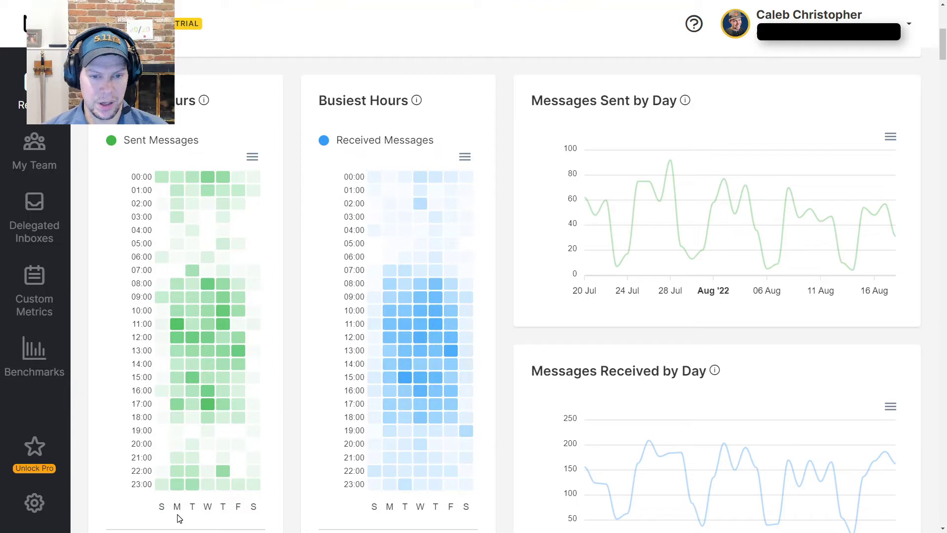
scroll("down", 3)
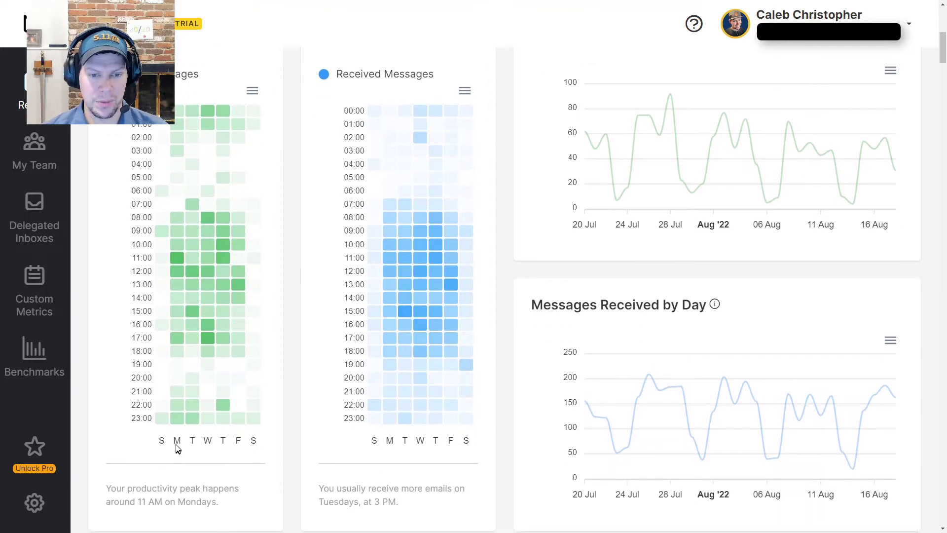
scroll("down", 3)
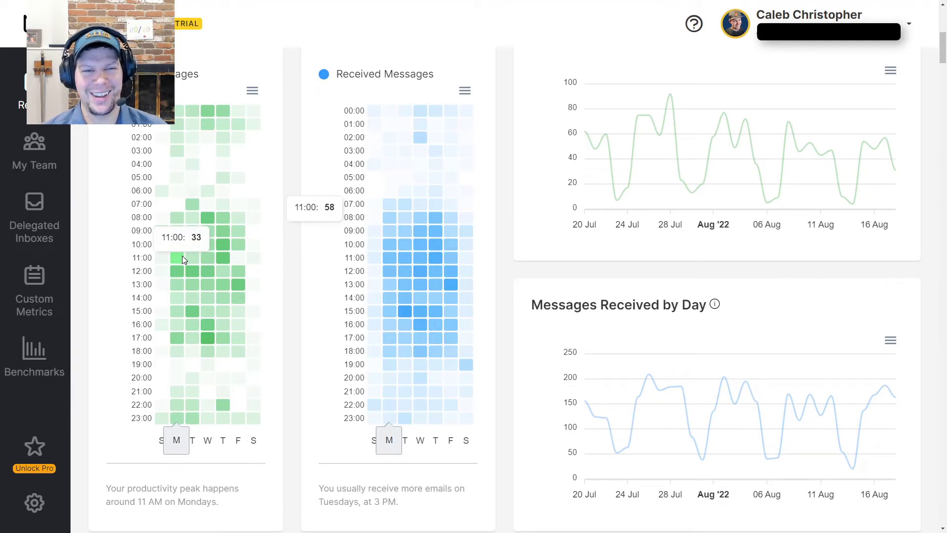
mouse_move(129, 285)
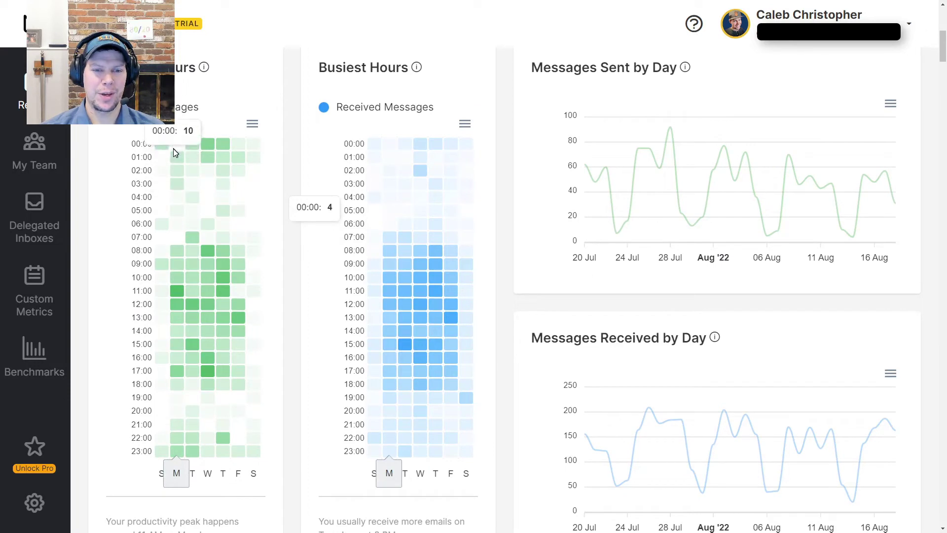
mouse_move(178, 250)
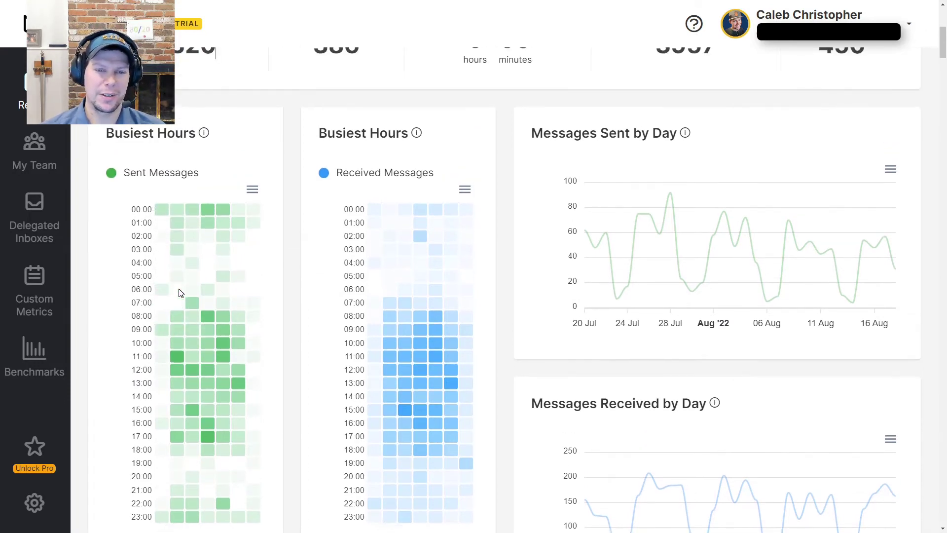
left_click(252, 188)
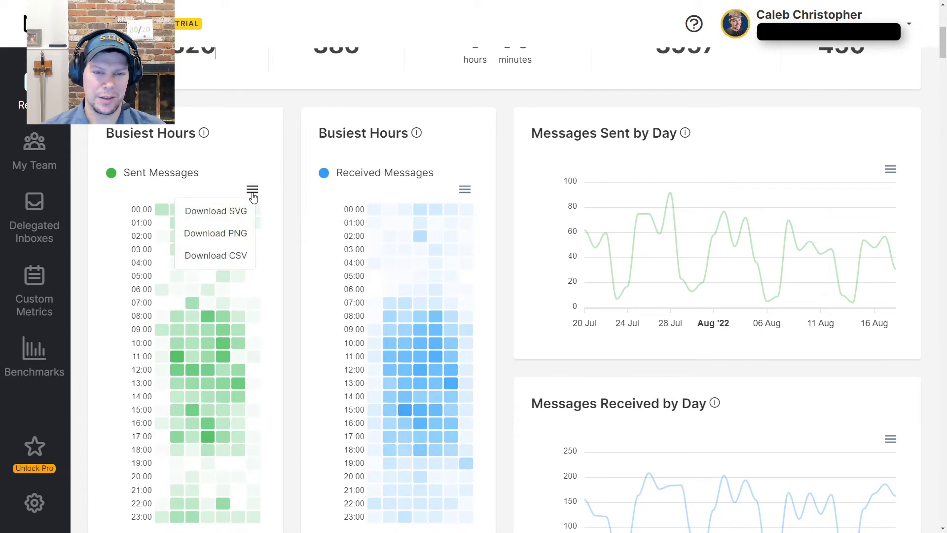
scroll("down", 3)
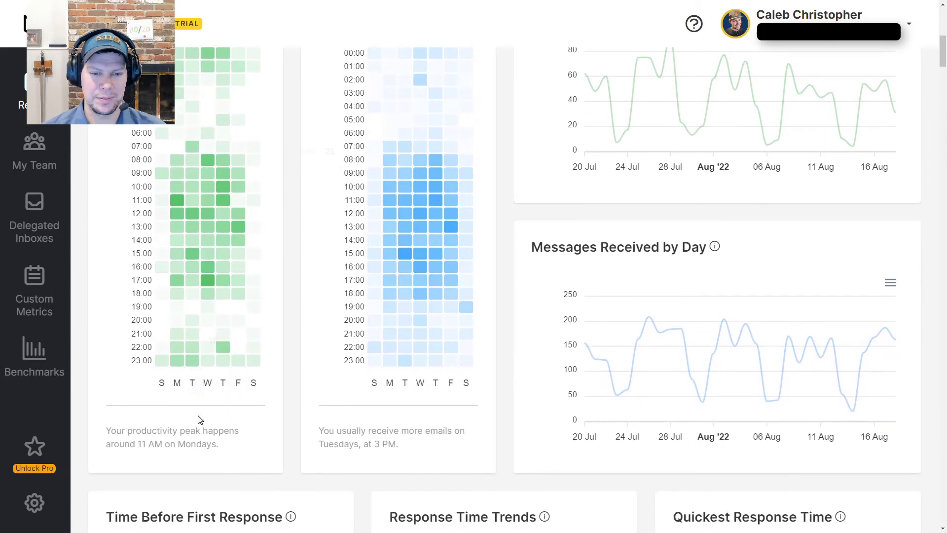
scroll("down", 3)
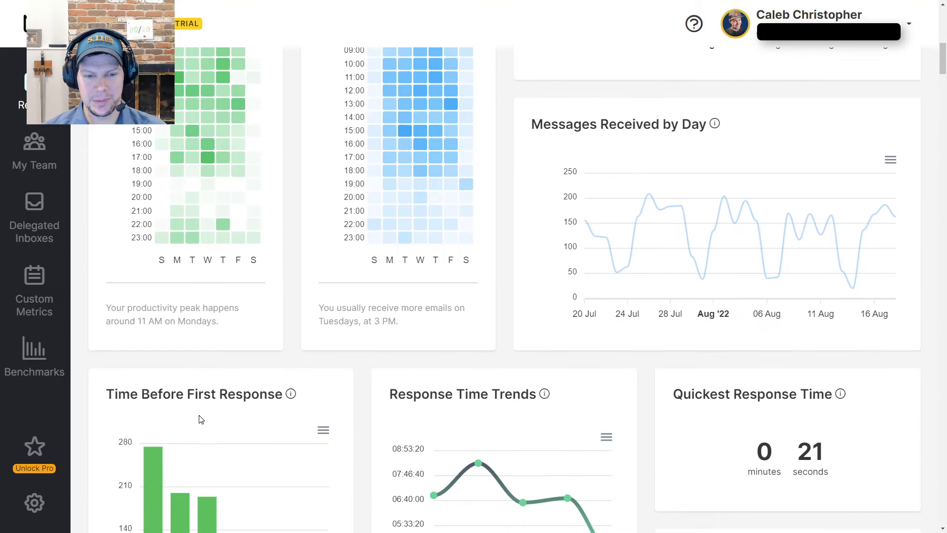
Step: Scroll to the response-time cards: quickest reply 21 seconds, average first response 6h 55m
scroll("down", 3)
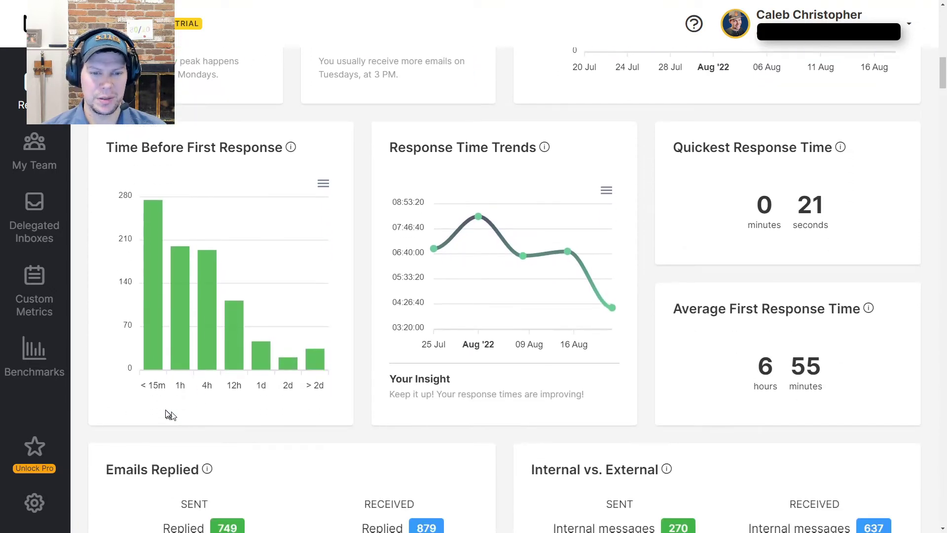
mouse_move(155, 422)
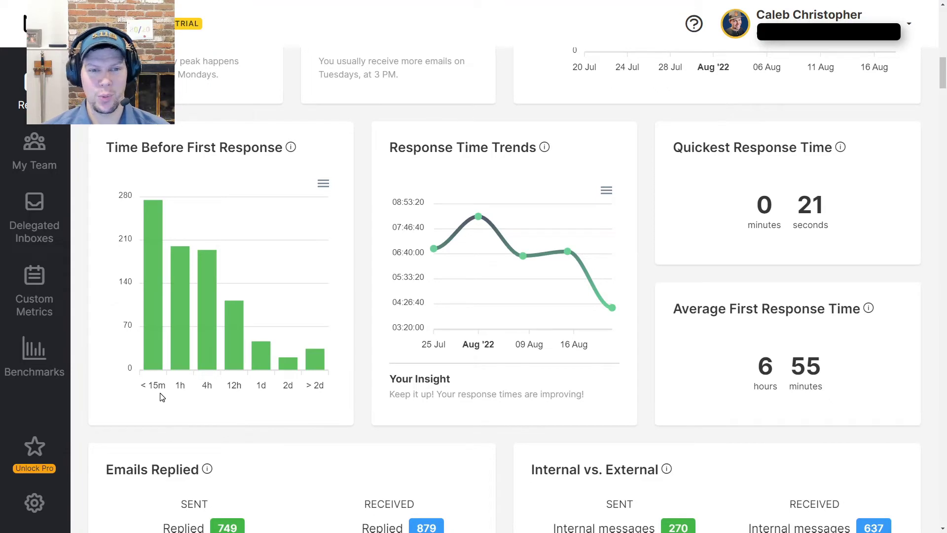
mouse_move(258, 345)
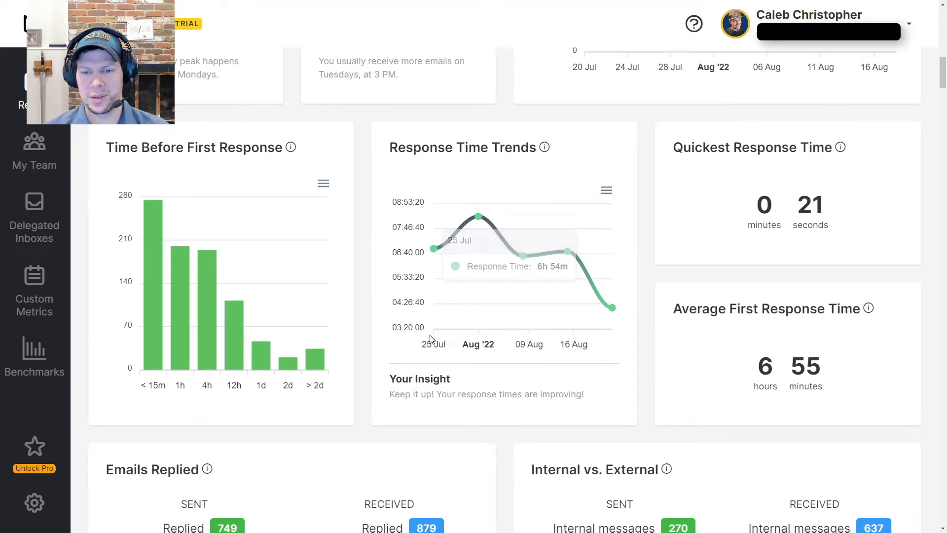
mouse_move(611, 307)
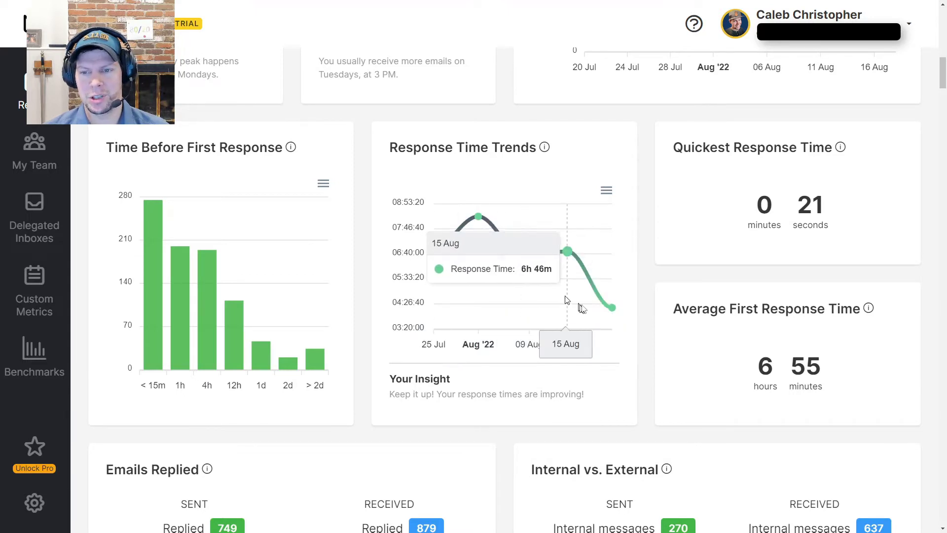
mouse_move(370, 384)
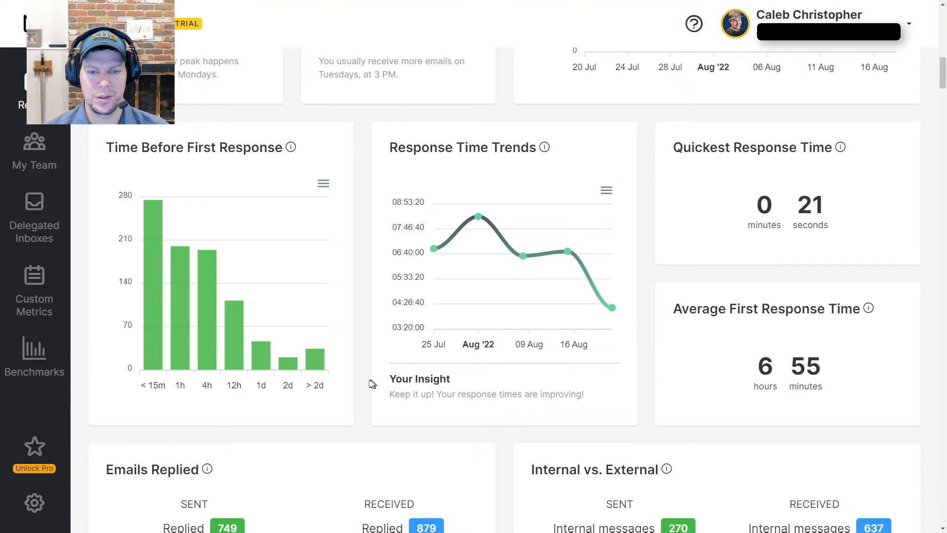
mouse_move(364, 374)
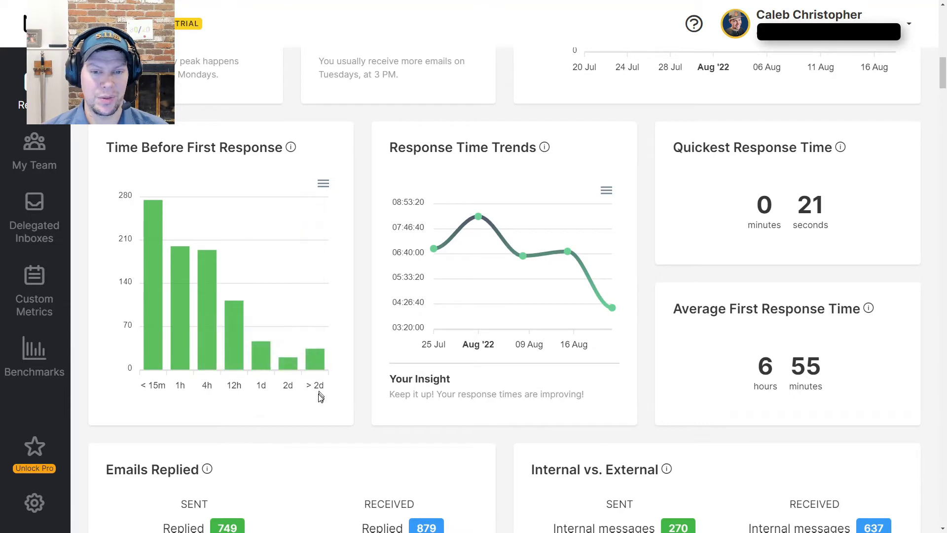
mouse_move(290, 360)
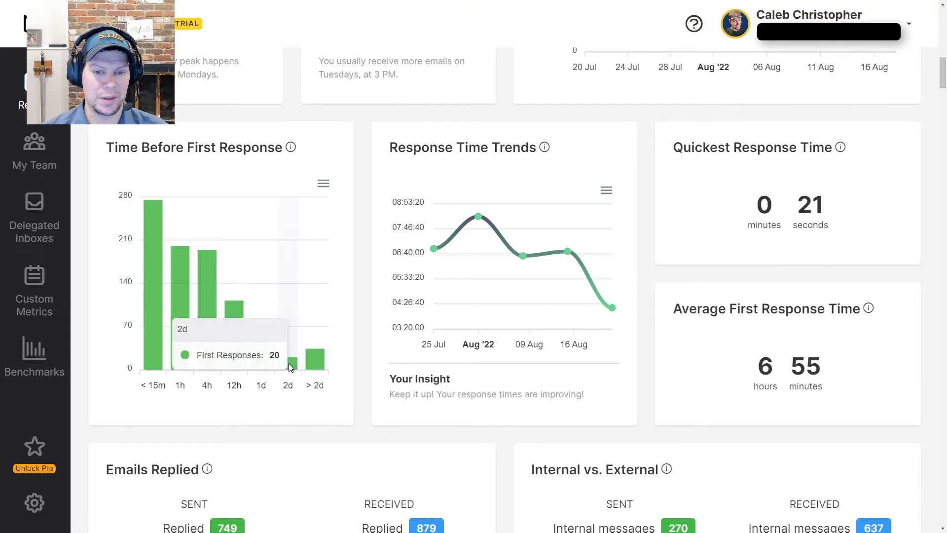
mouse_move(314, 397)
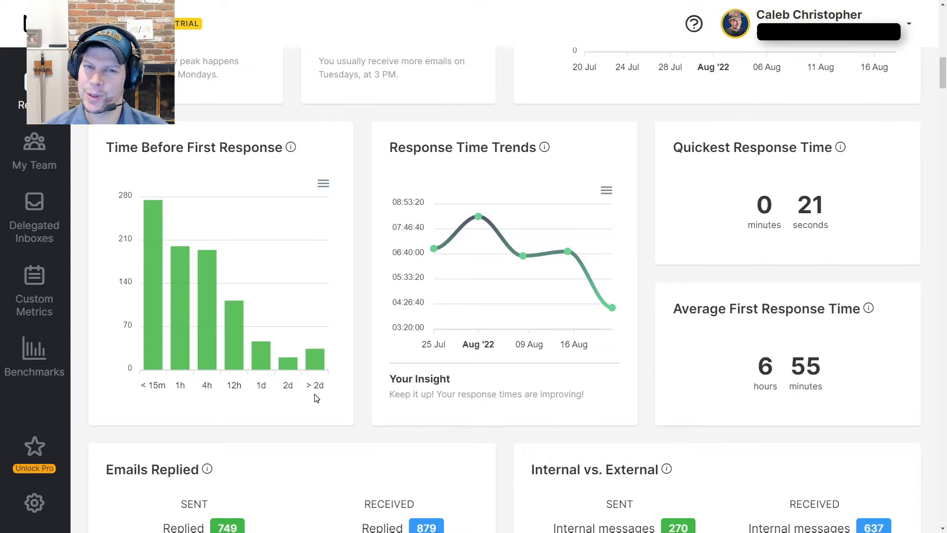
mouse_move(699, 291)
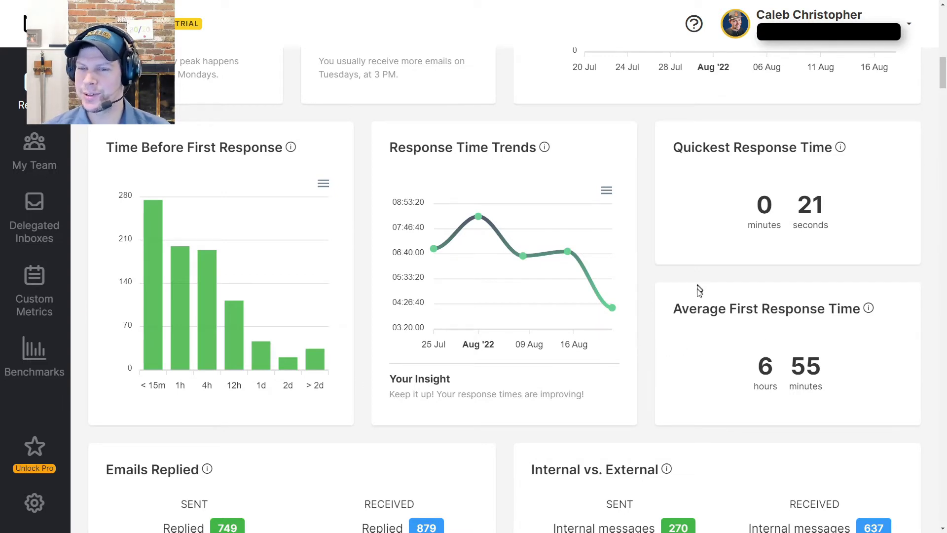
Step: Scroll to Emails Replied (749 sent, 879 received) and Internal vs. External (270 vs 1,050)
scroll("down", 3)
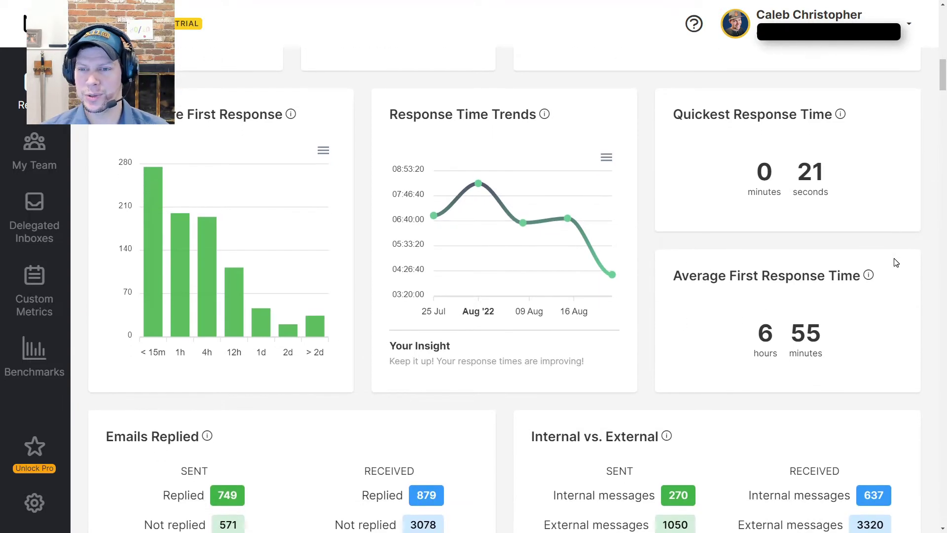
scroll("down", 3)
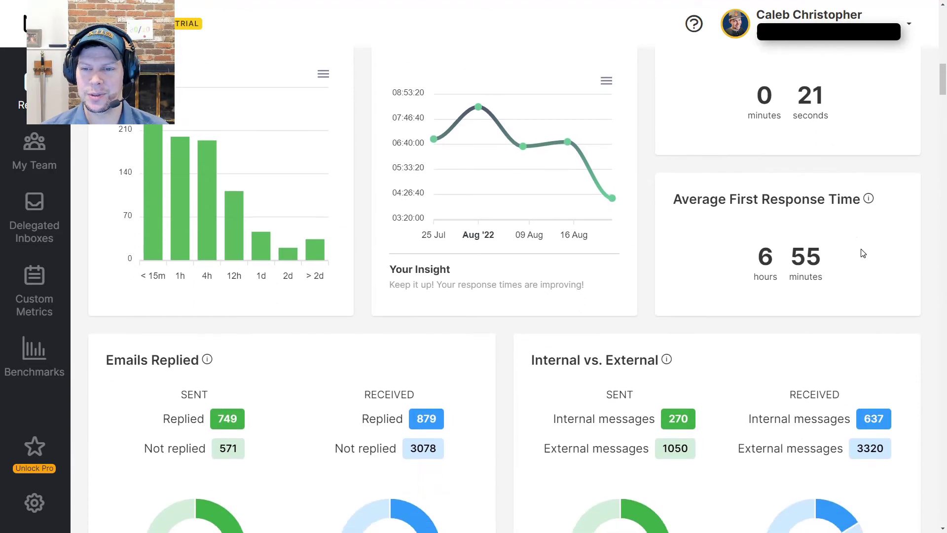
scroll("down", 3)
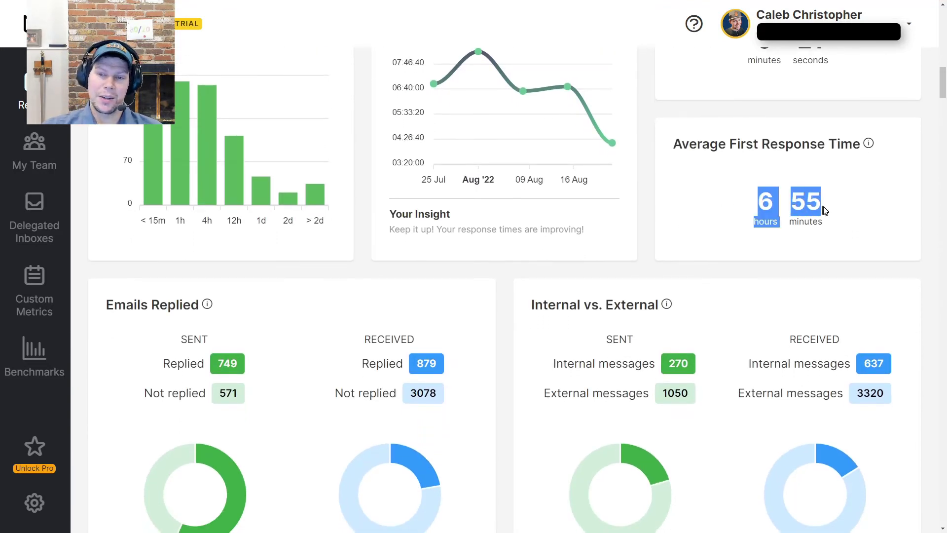
mouse_move(656, 218)
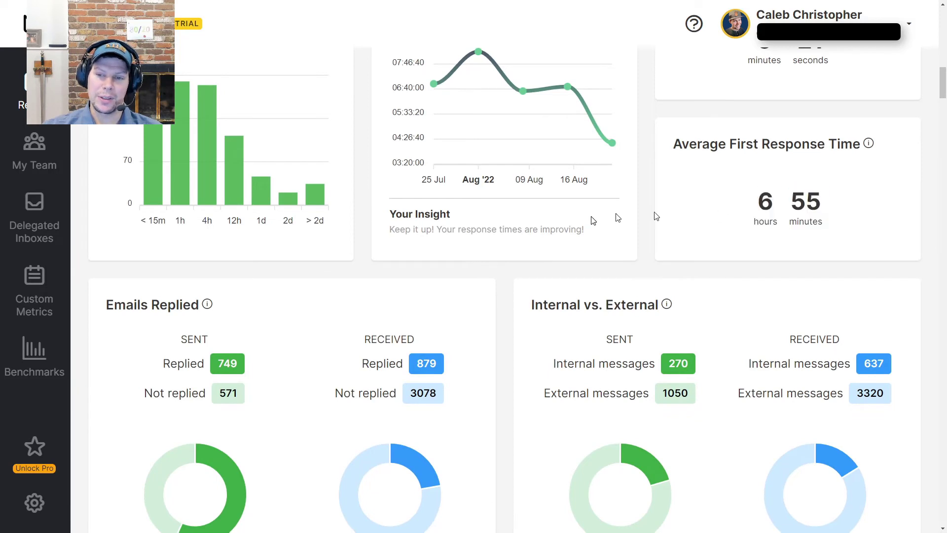
scroll("down", 3)
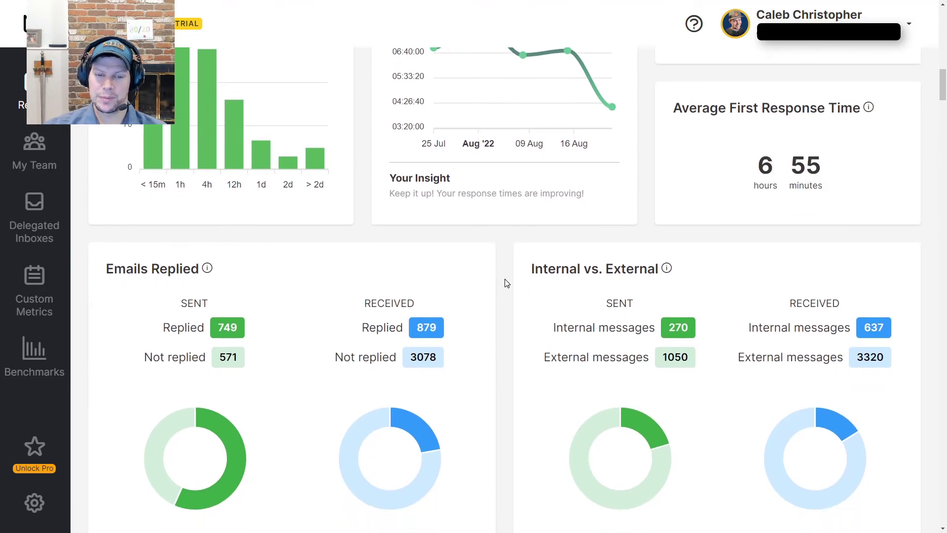
scroll("down", 3)
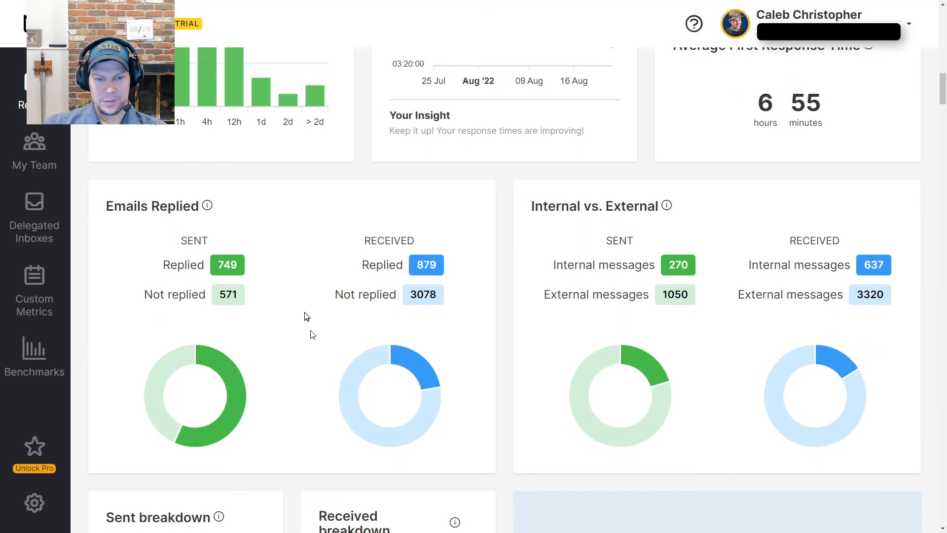
mouse_move(250, 280)
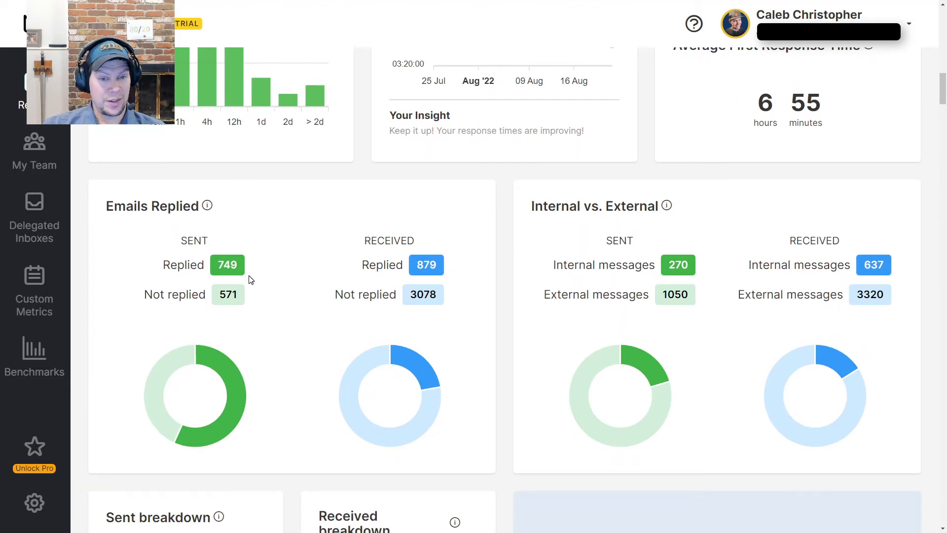
mouse_move(255, 336)
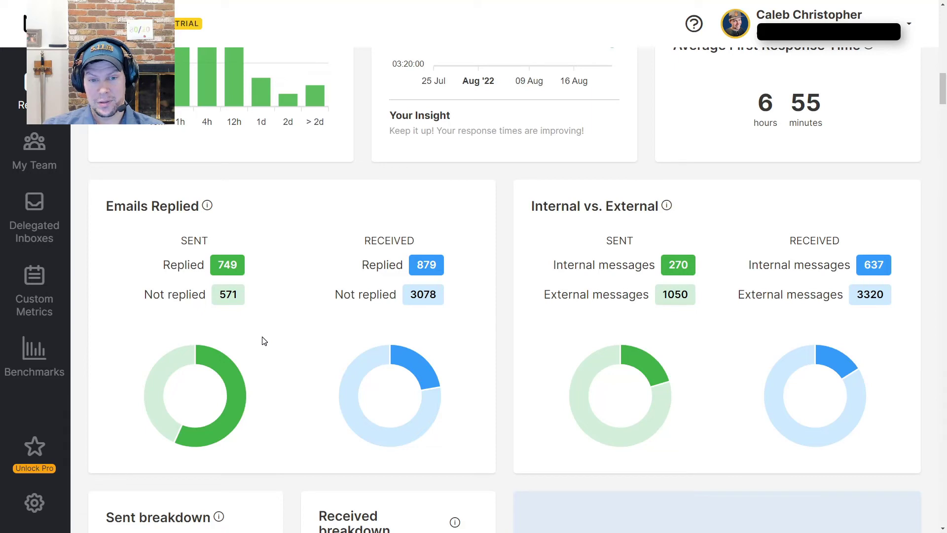
mouse_move(240, 307)
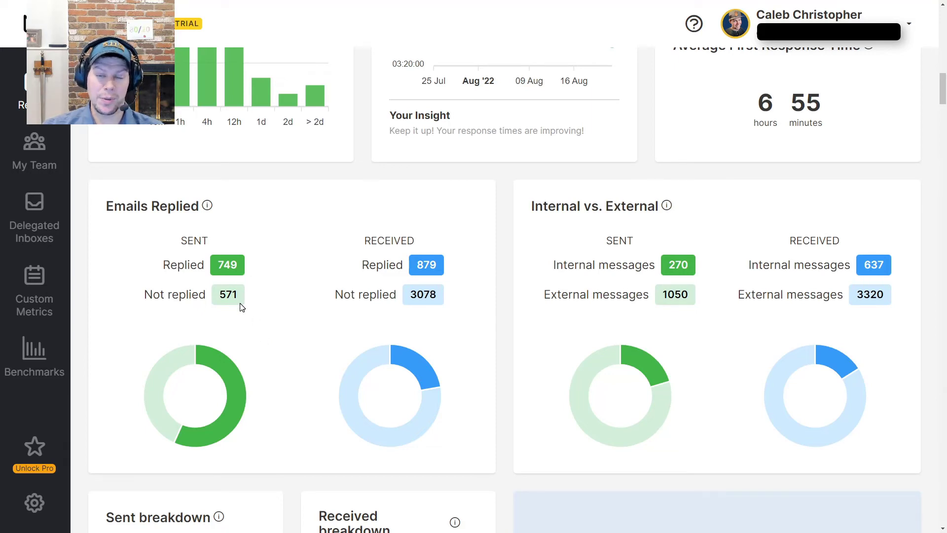
mouse_move(447, 288)
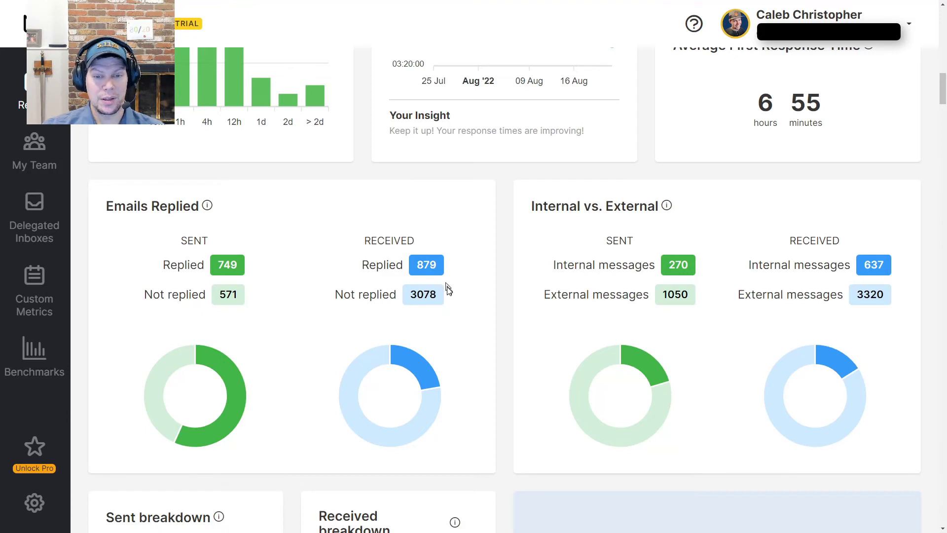
mouse_move(439, 271)
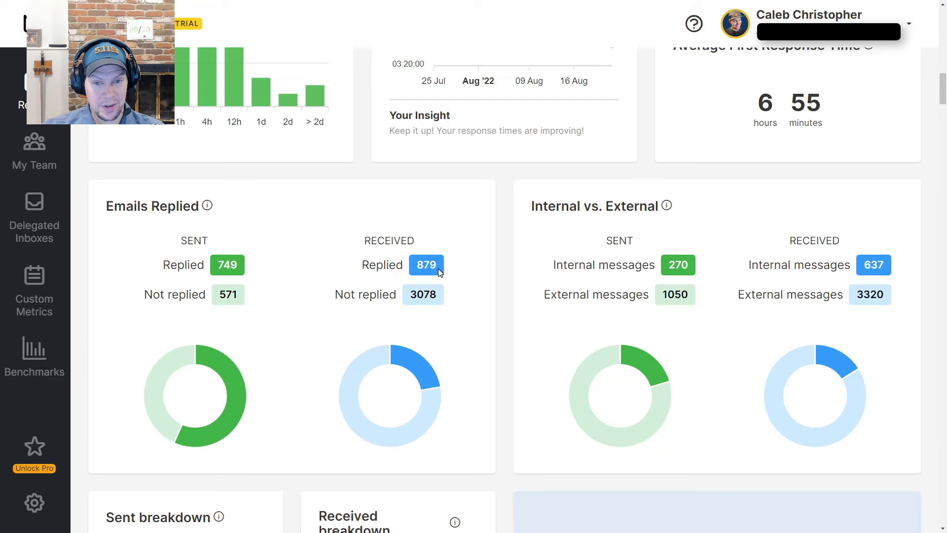
mouse_move(433, 311)
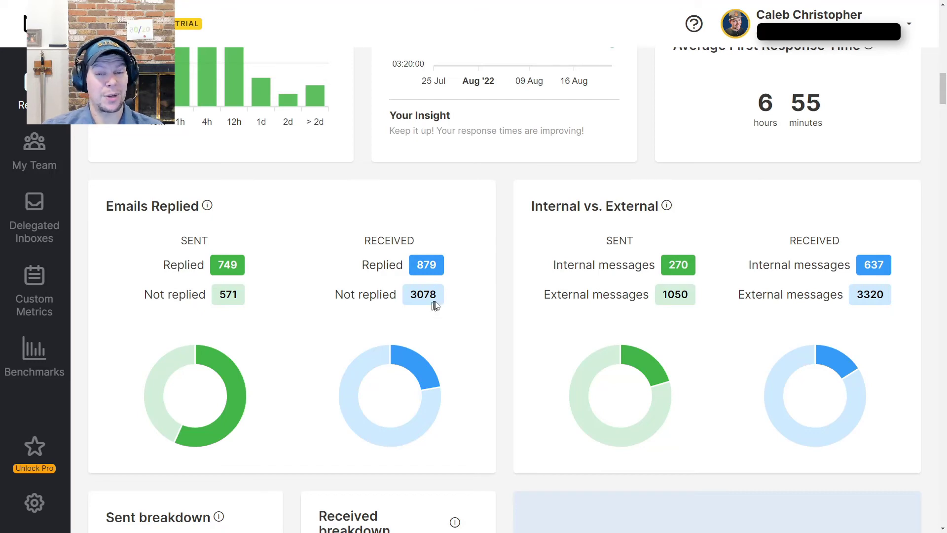
mouse_move(487, 295)
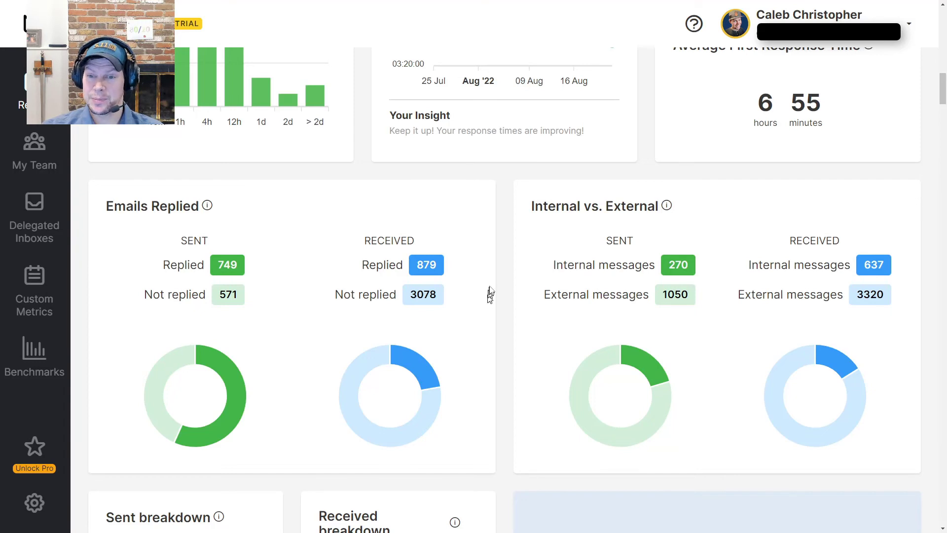
mouse_move(570, 291)
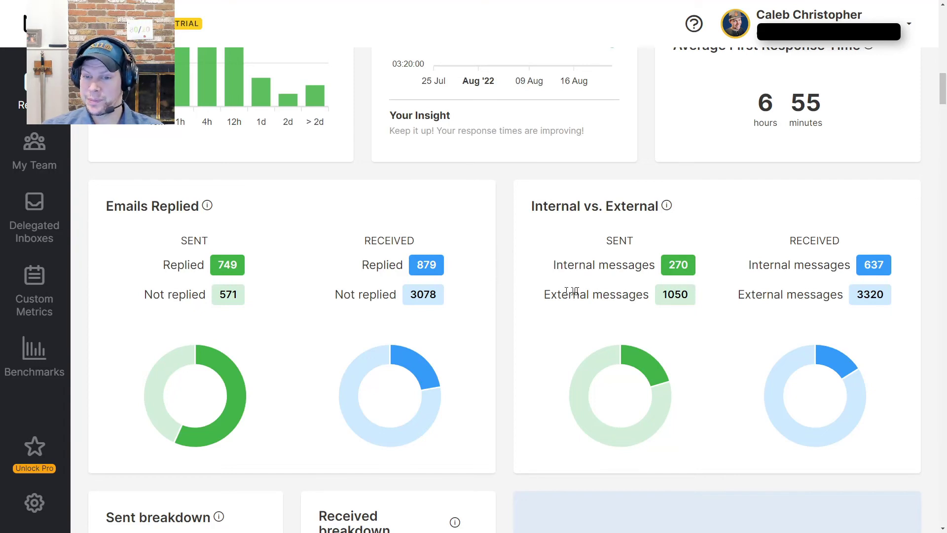
mouse_move(695, 272)
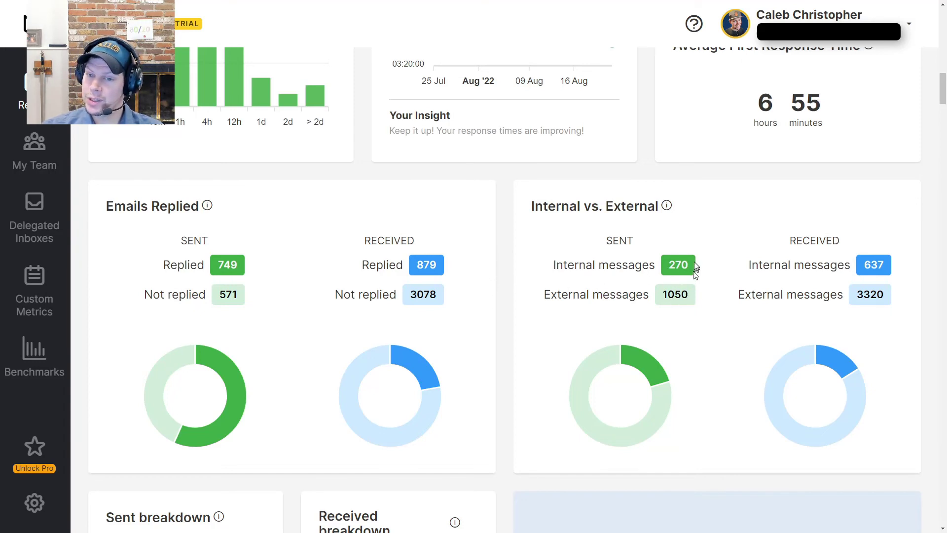
mouse_move(711, 288)
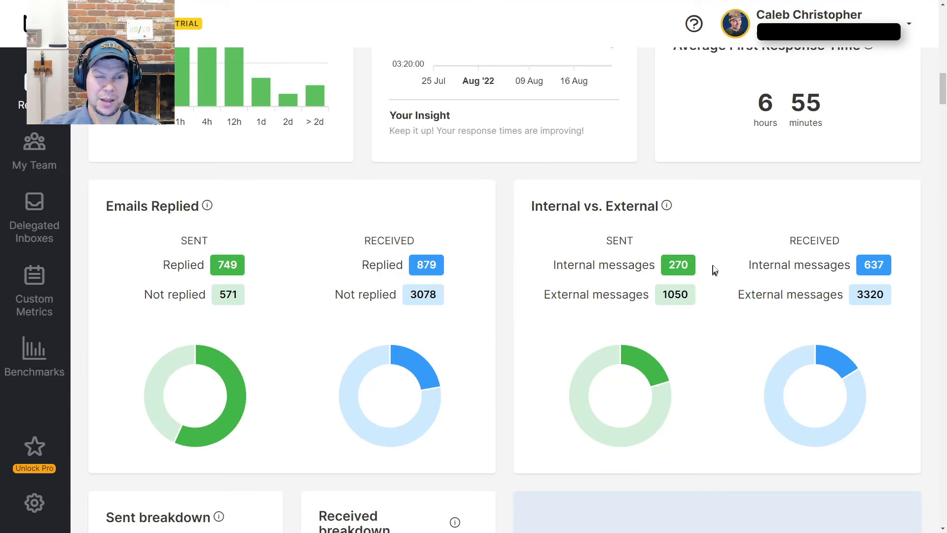
mouse_move(723, 256)
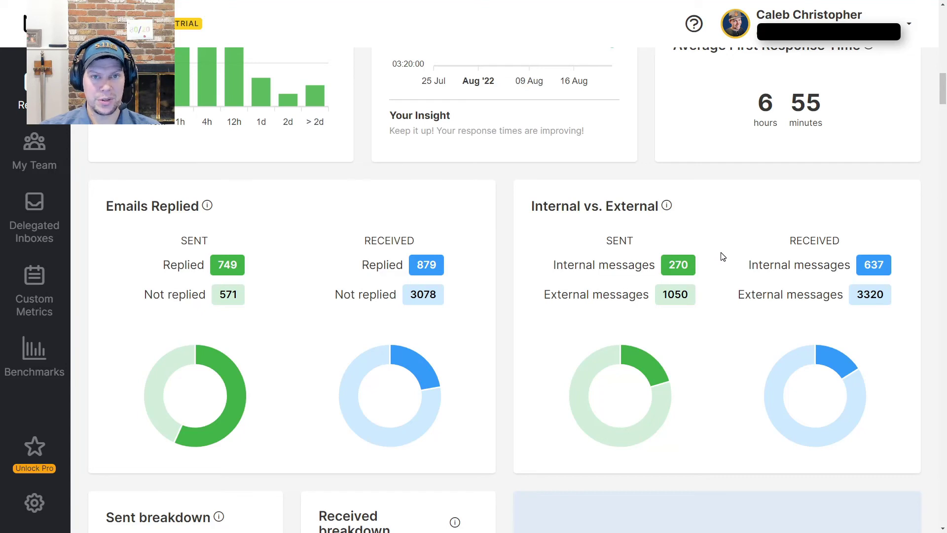
mouse_move(675, 294)
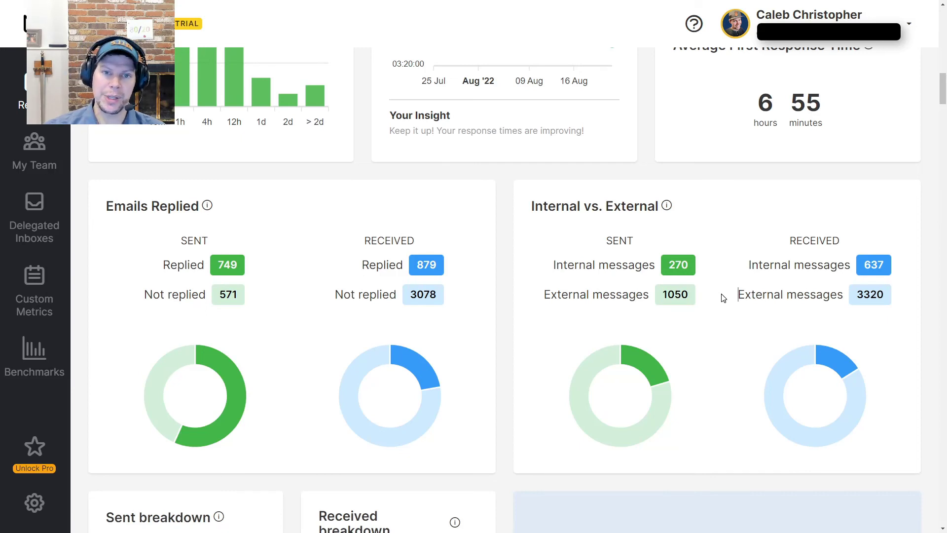
mouse_move(692, 299)
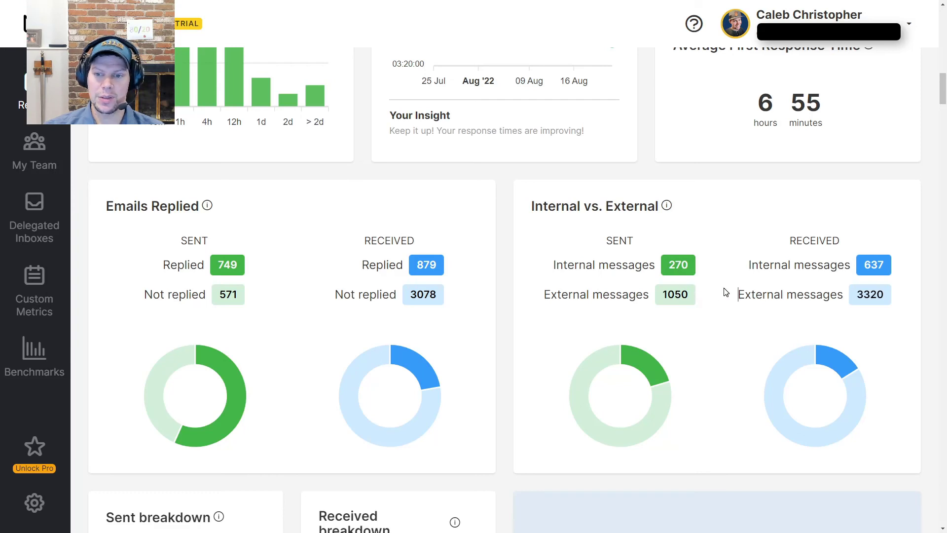
mouse_move(714, 254)
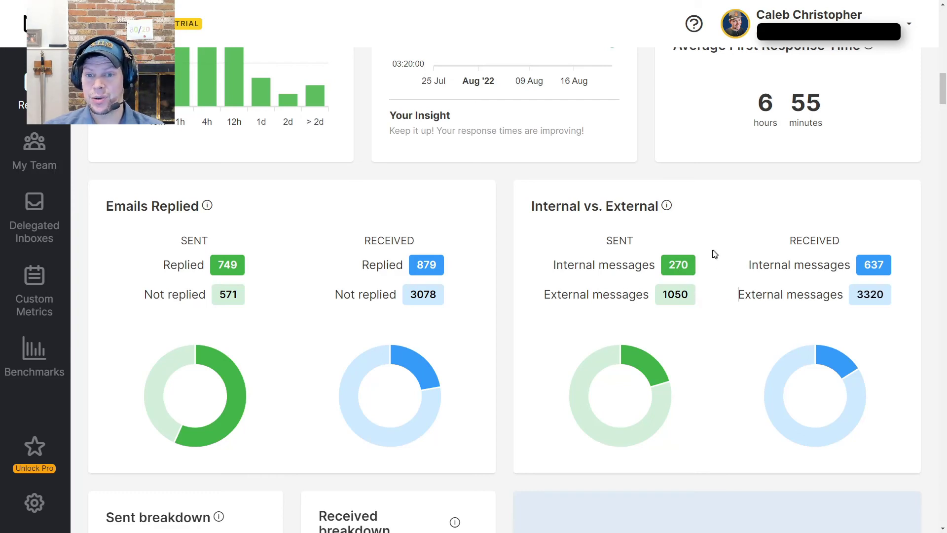
Step: Scroll to the Sent and Received breakdowns: 73 threads started, 1,058 replies, 2,265 direct
scroll("down", 3)
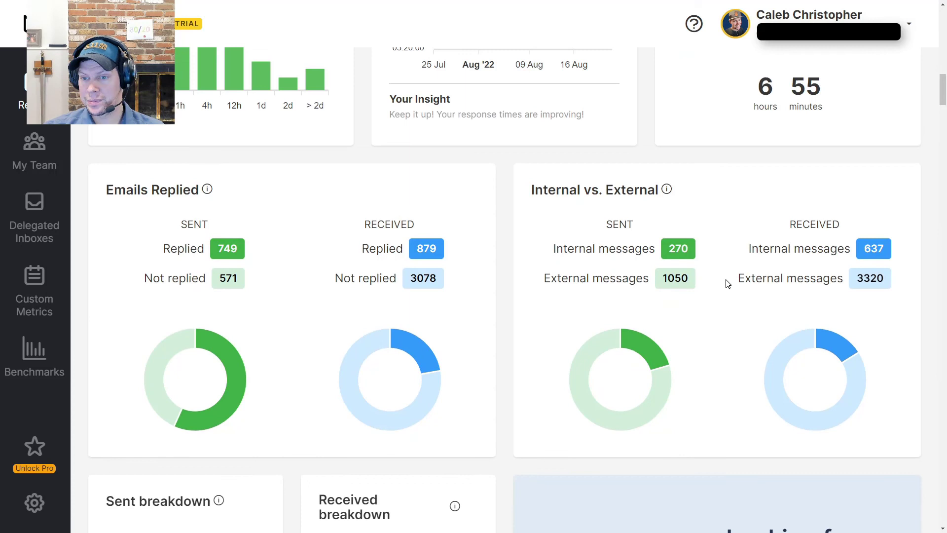
scroll("down", 3)
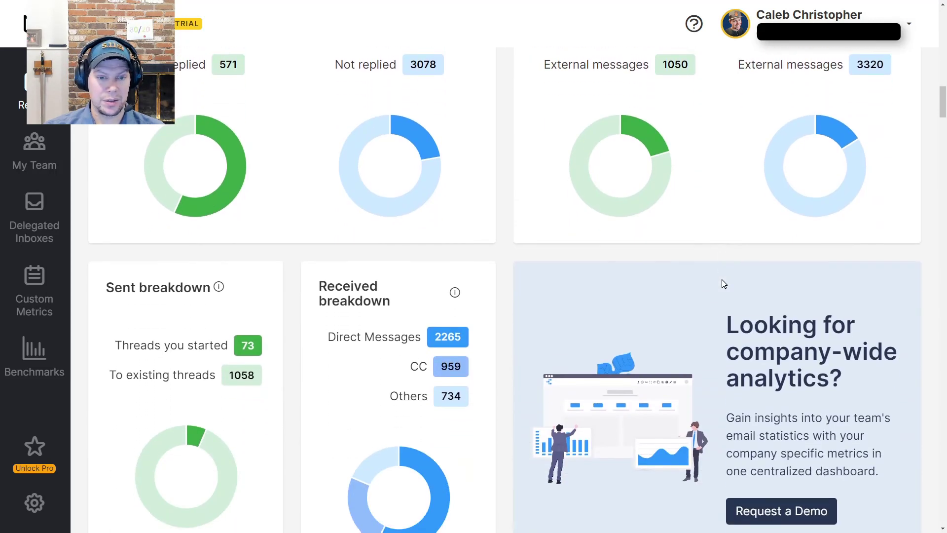
scroll("down", 3)
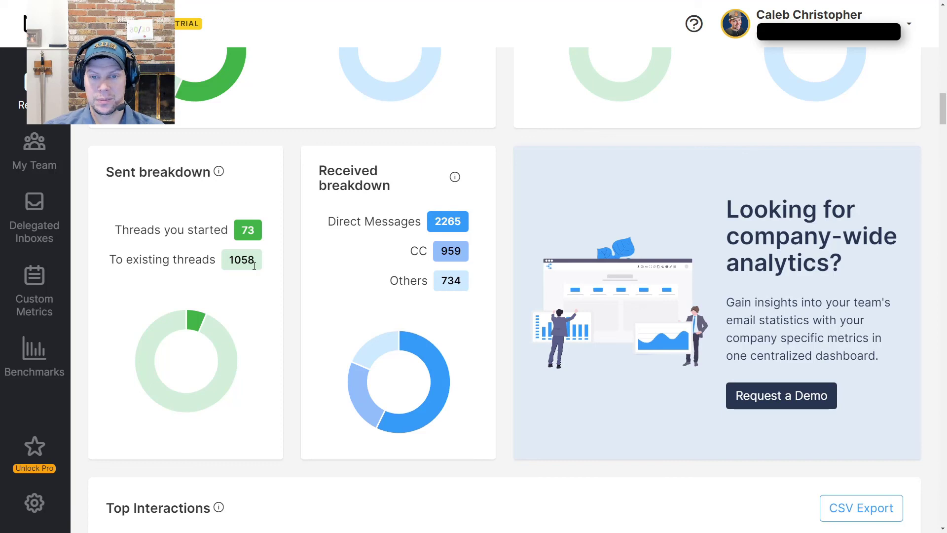
mouse_move(538, 268)
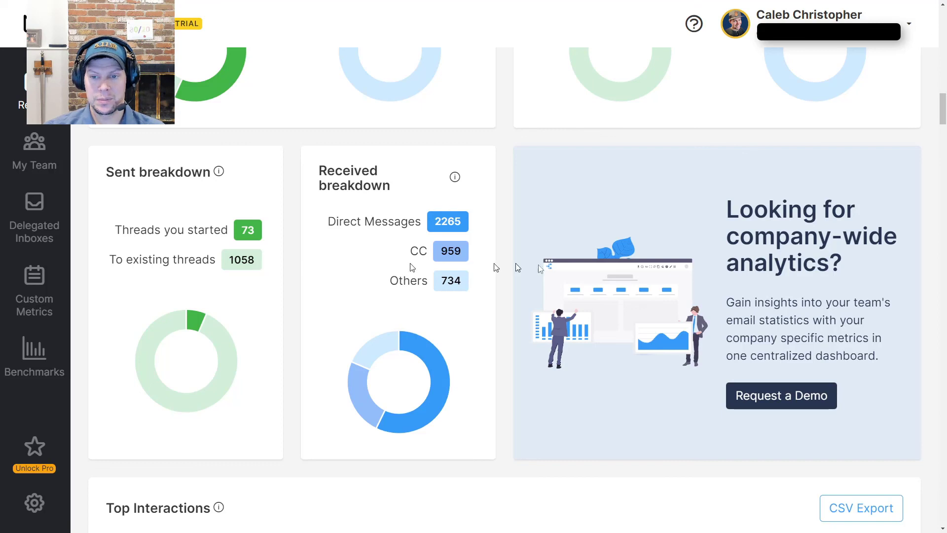
Step: Scroll through the Top Interactions table, then back up to the report summary
scroll("down", 3)
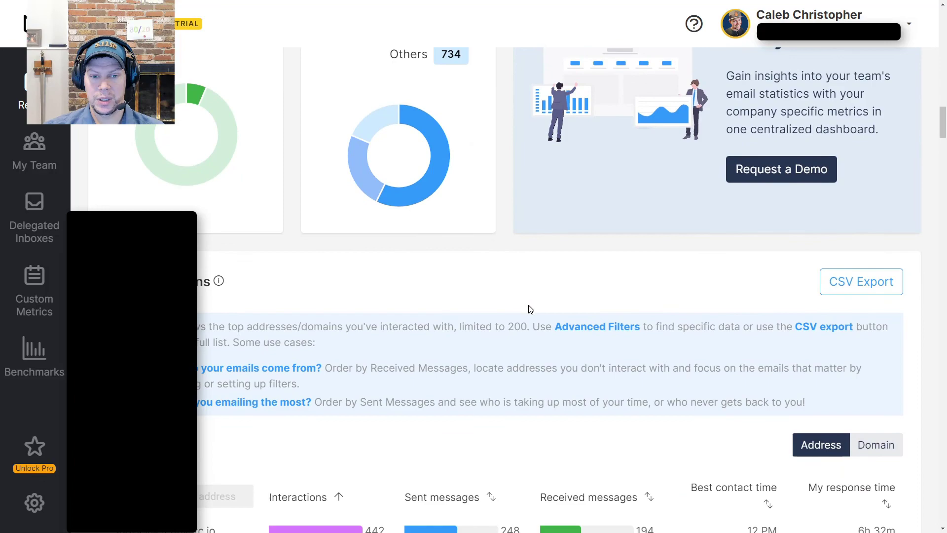
scroll("down", 3)
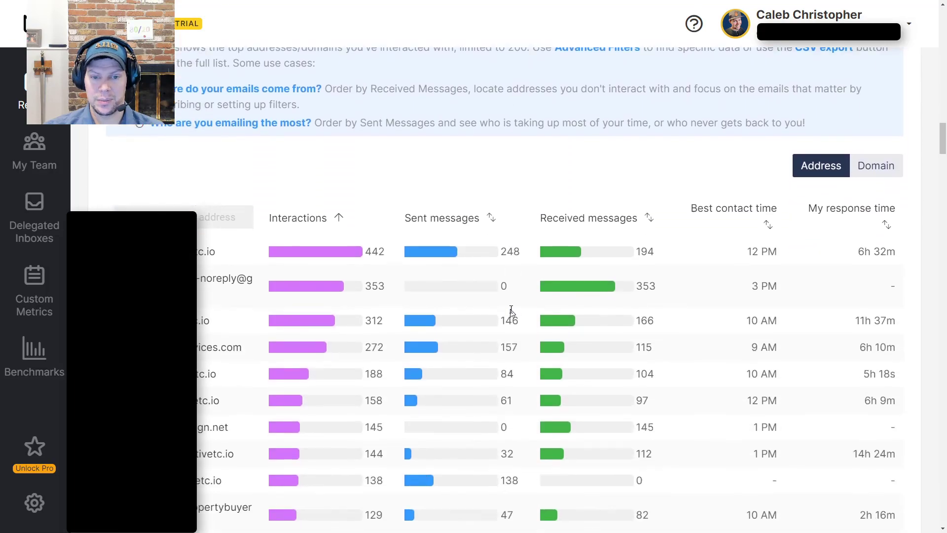
scroll("up", 3)
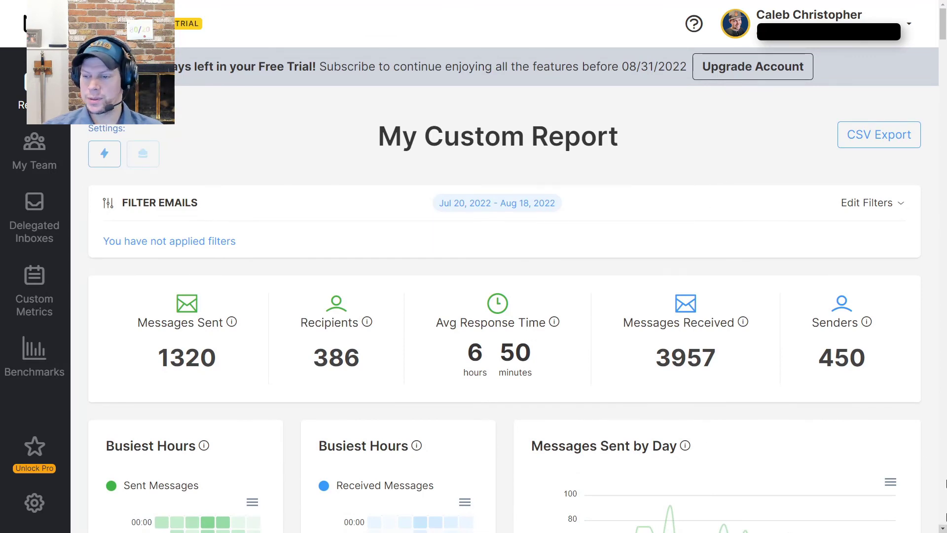
mouse_move(102, 241)
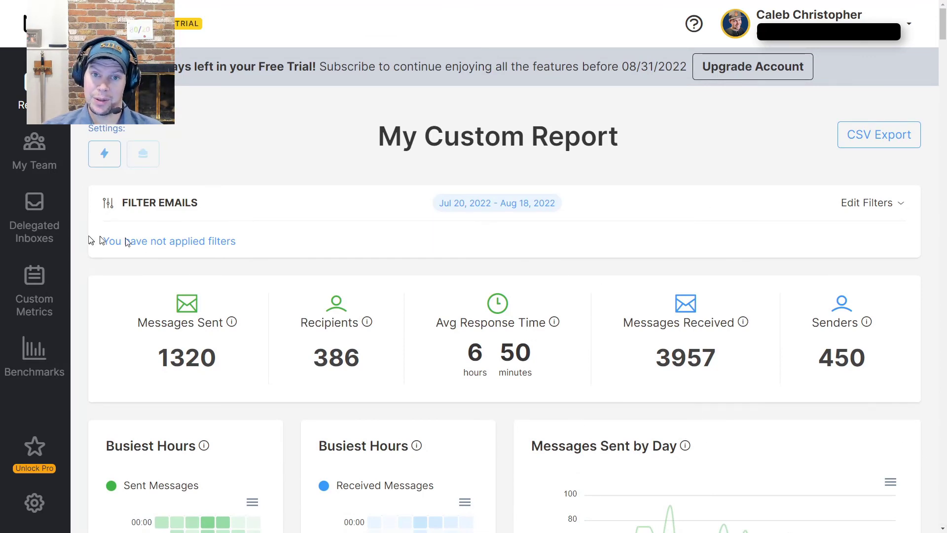